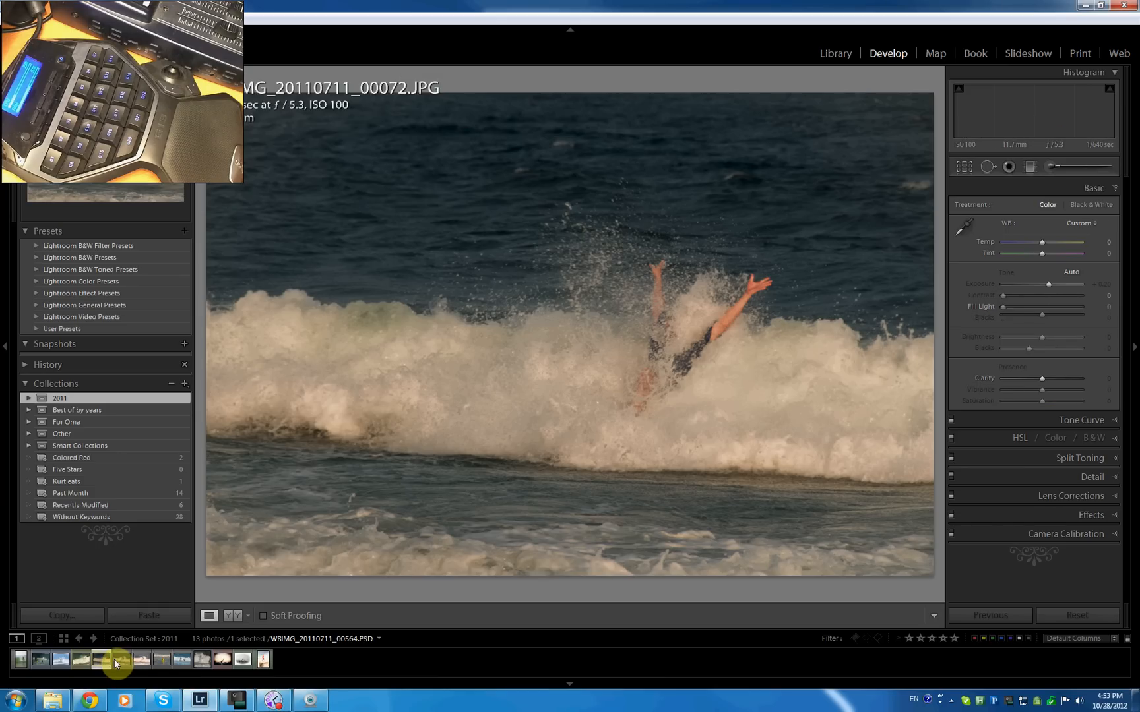
Browse the surf photo versions, then switch the G13 profile to PowerDirector.
click(59, 659)
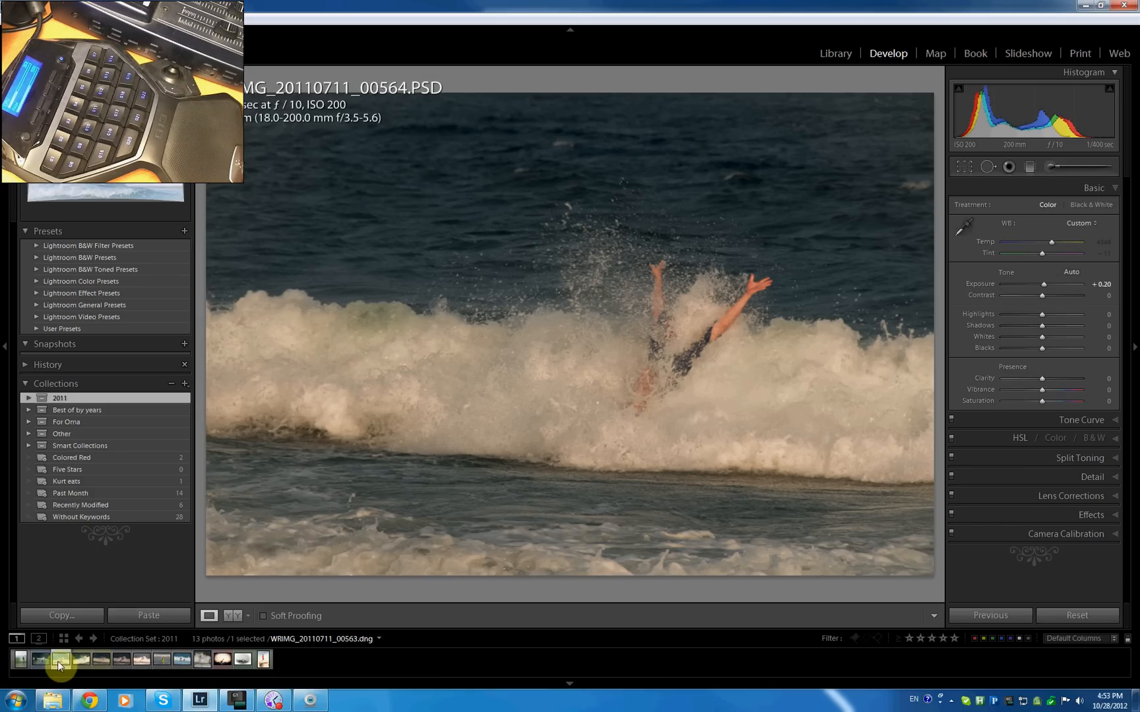
click(19, 659)
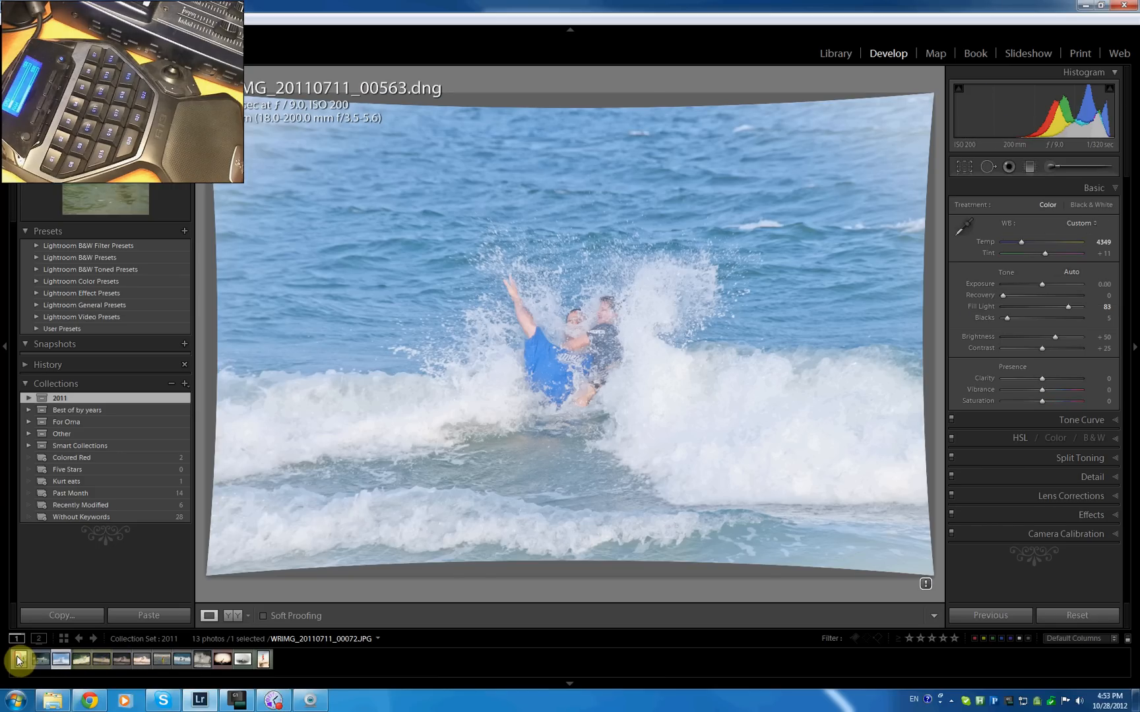
click(235, 699)
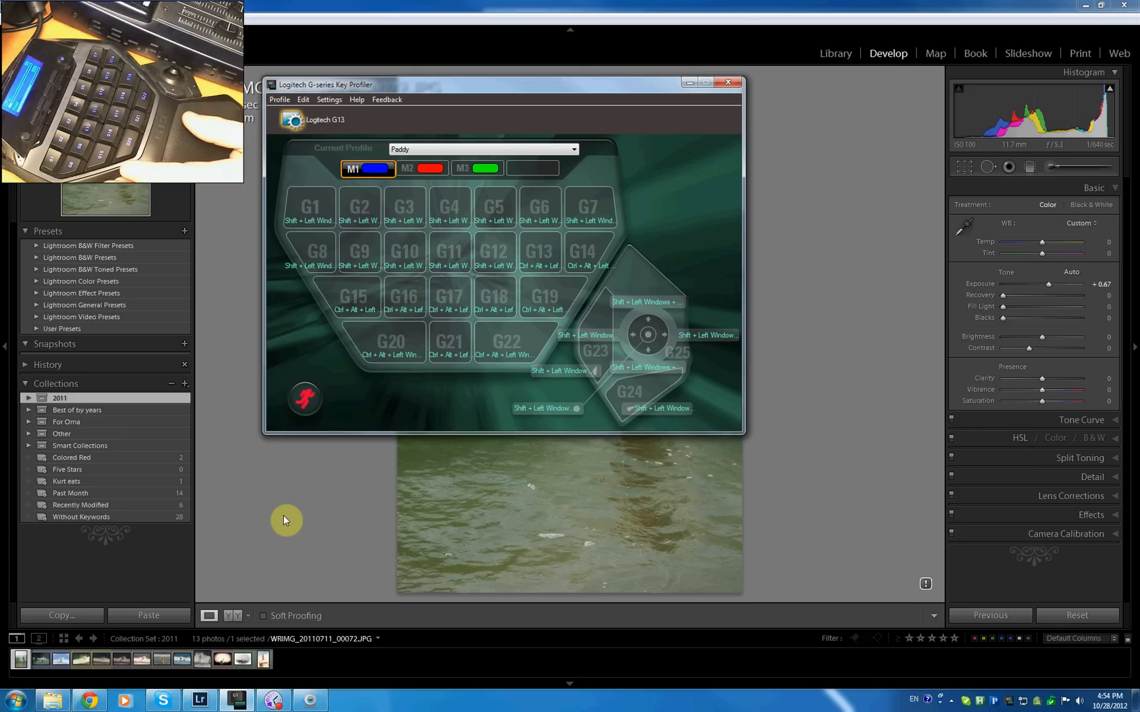
mouse_move(296, 586)
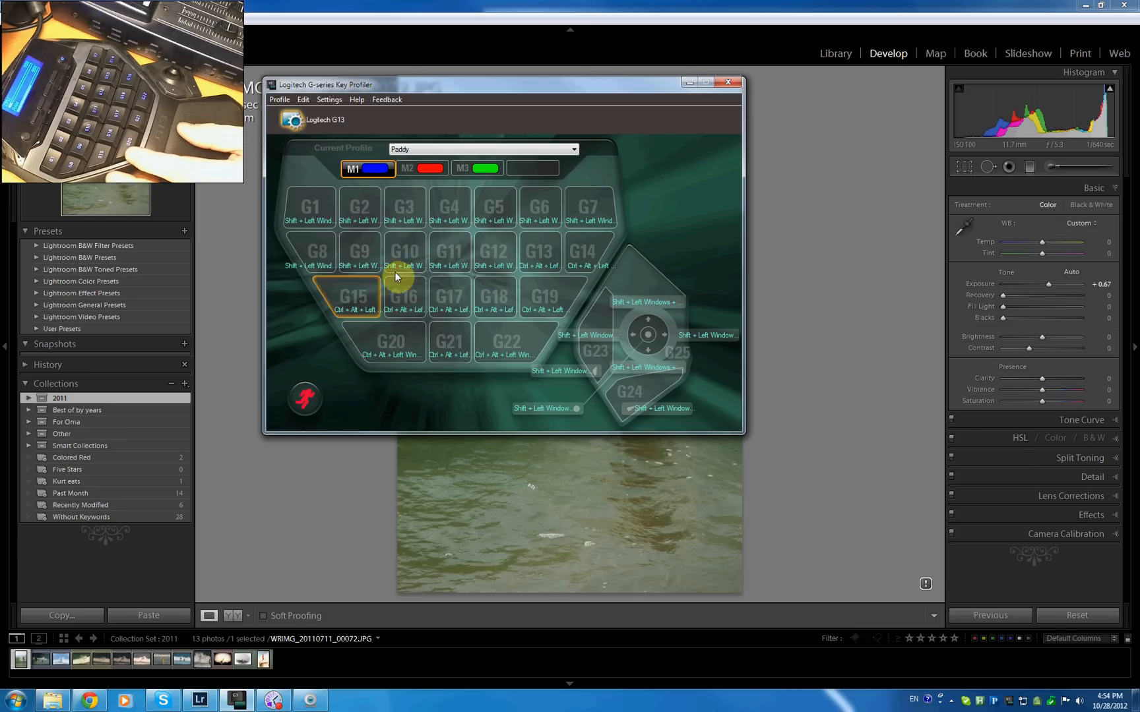
click(279, 100)
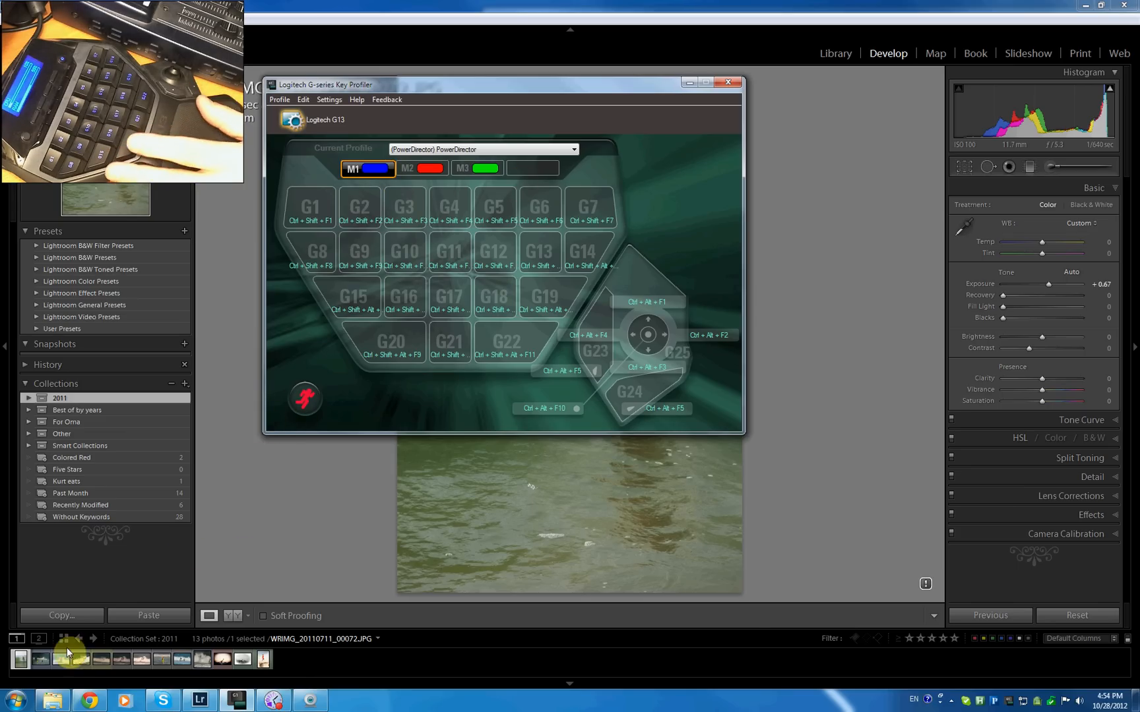
mouse_move(9, 699)
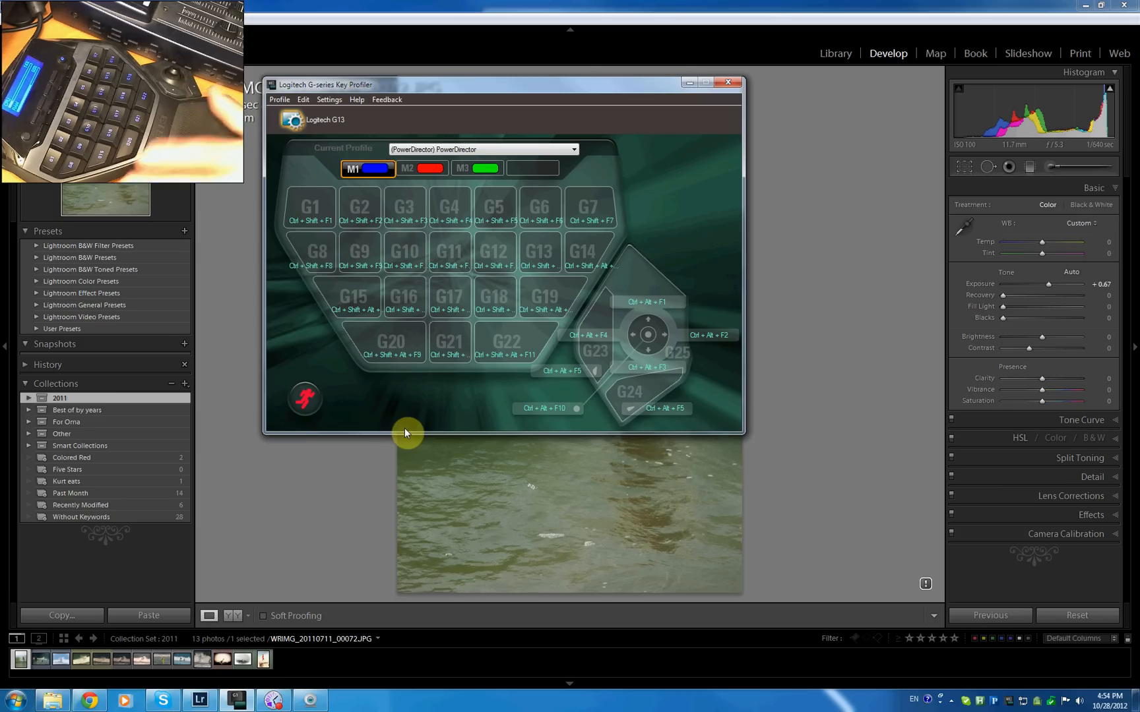
mouse_move(367, 384)
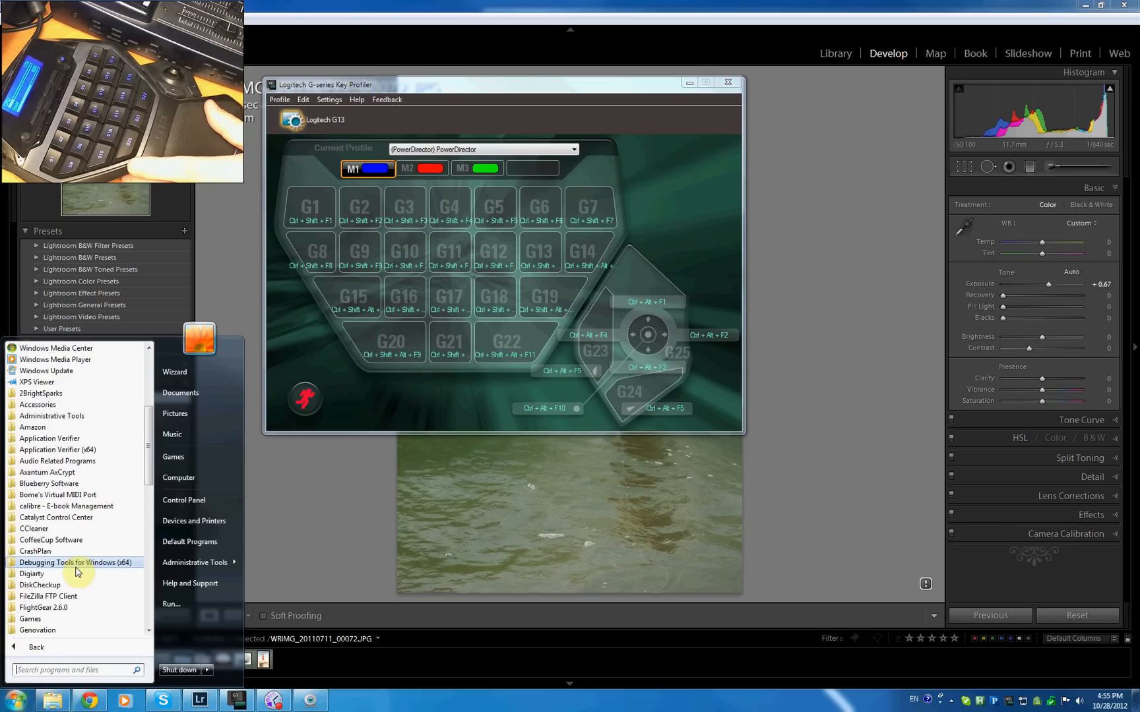
Open the Paddy for Lightroom folder and its Templates\G13 folder containing Paddy.lgp.
scroll(down, 3)
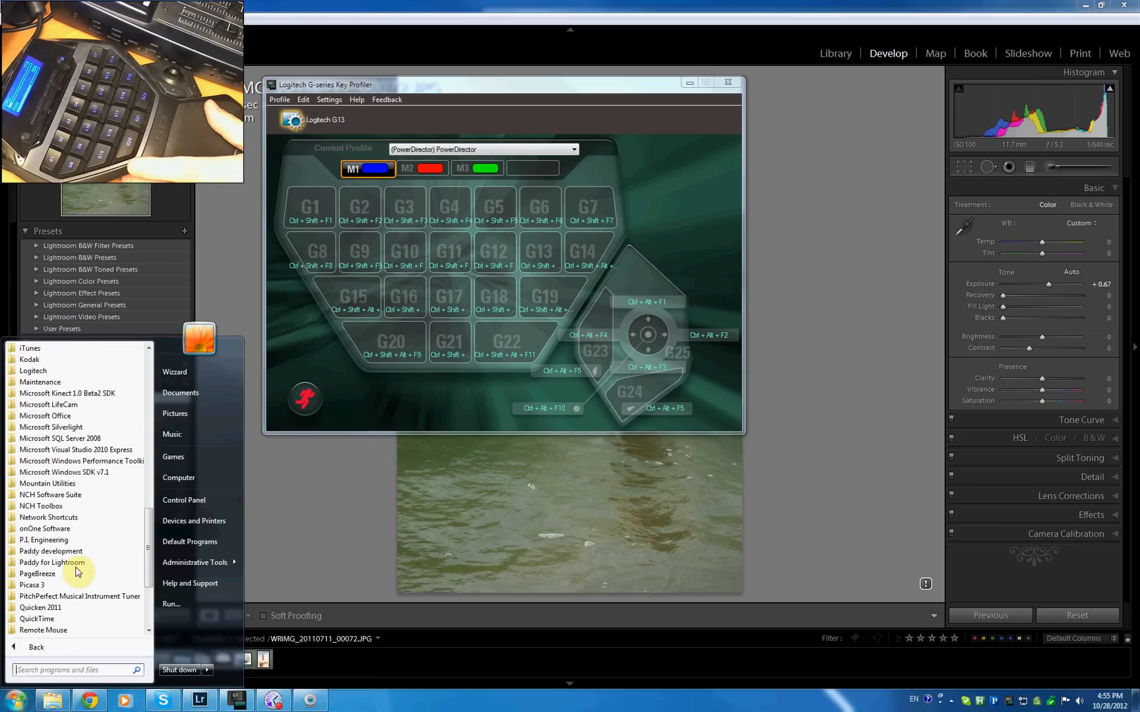
click(51, 562)
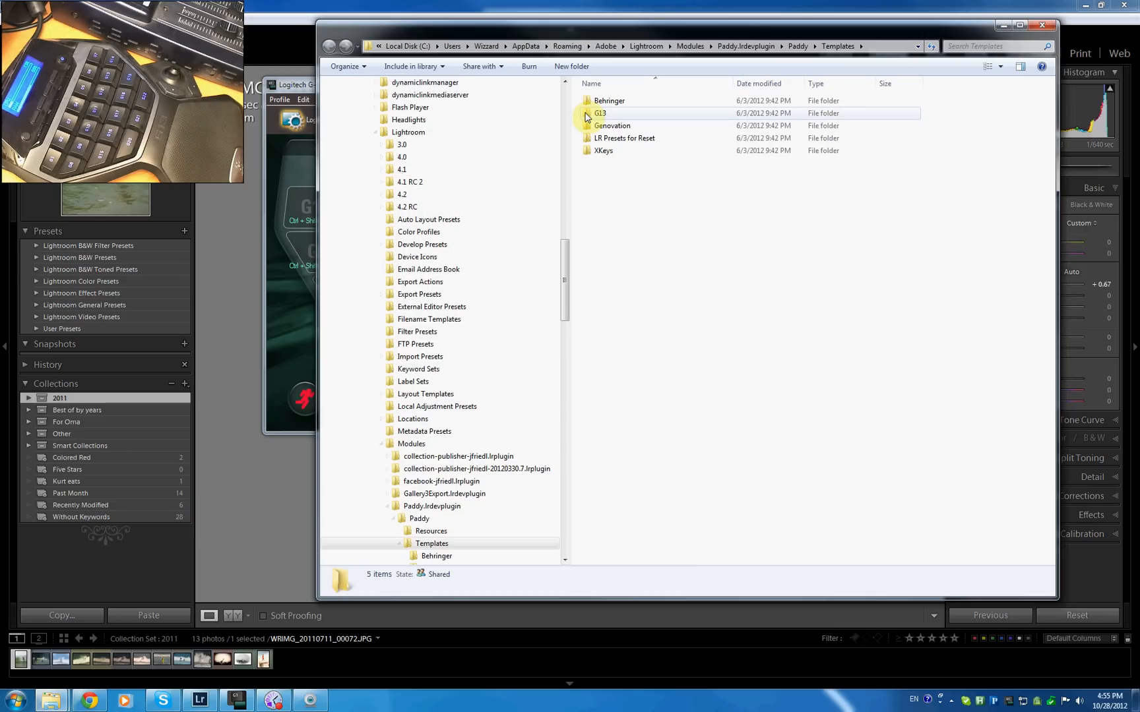
double_click(600, 113)
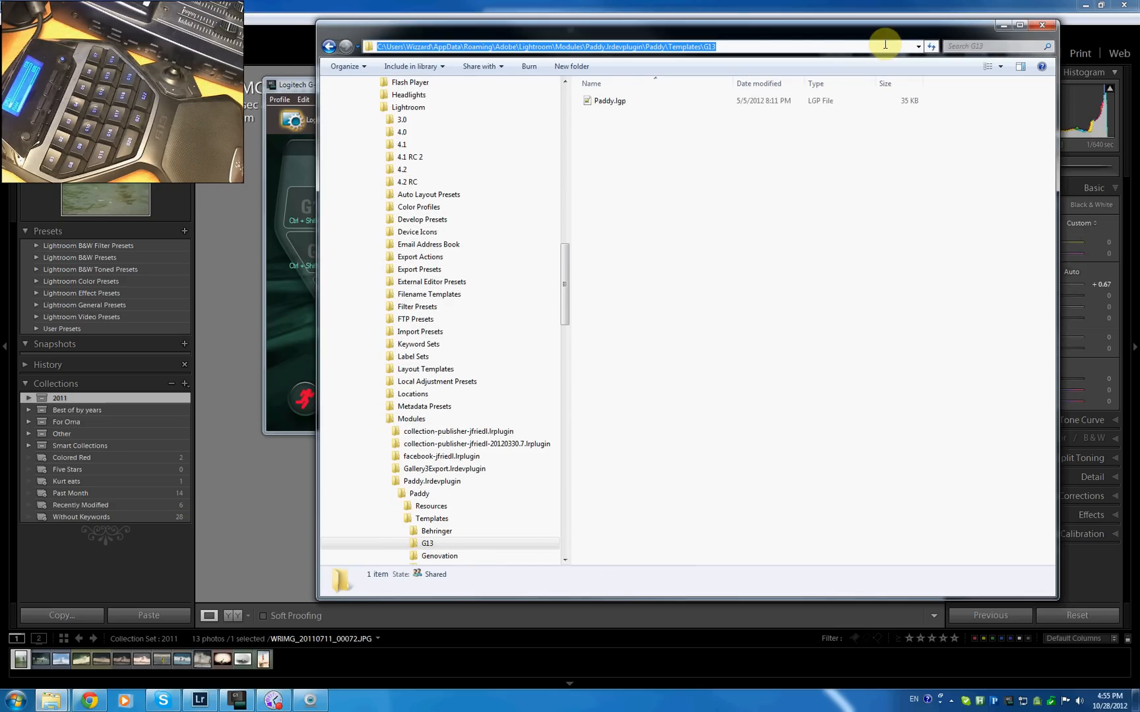
mouse_move(838, 37)
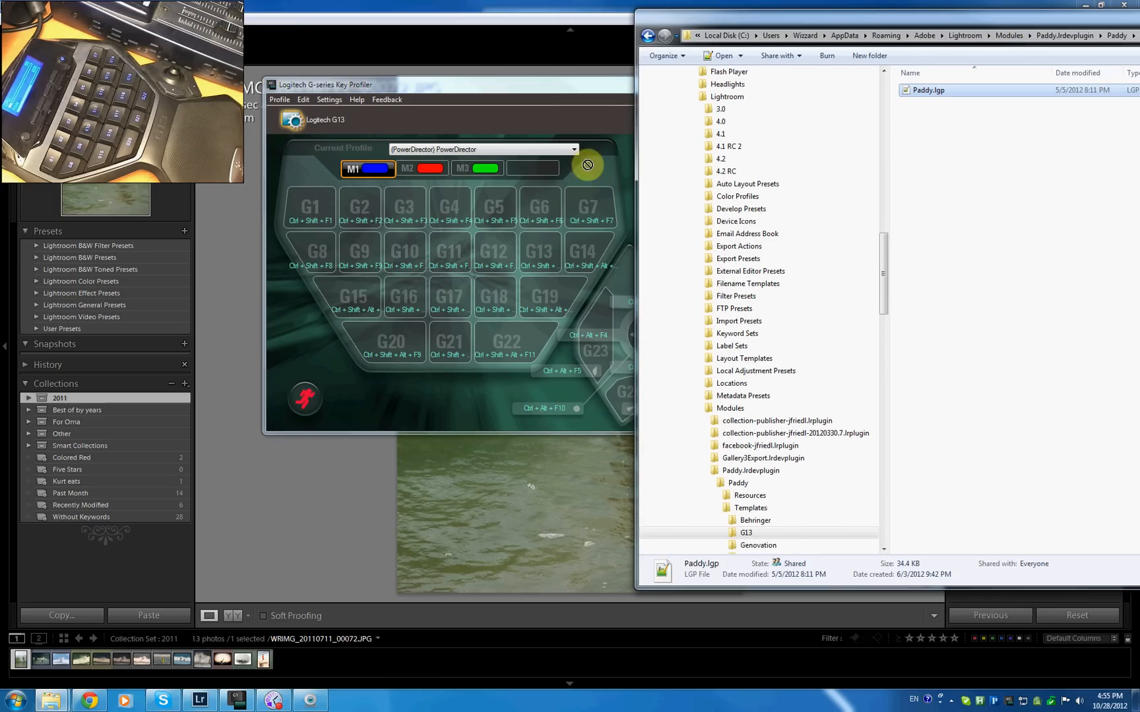
mouse_move(767, 104)
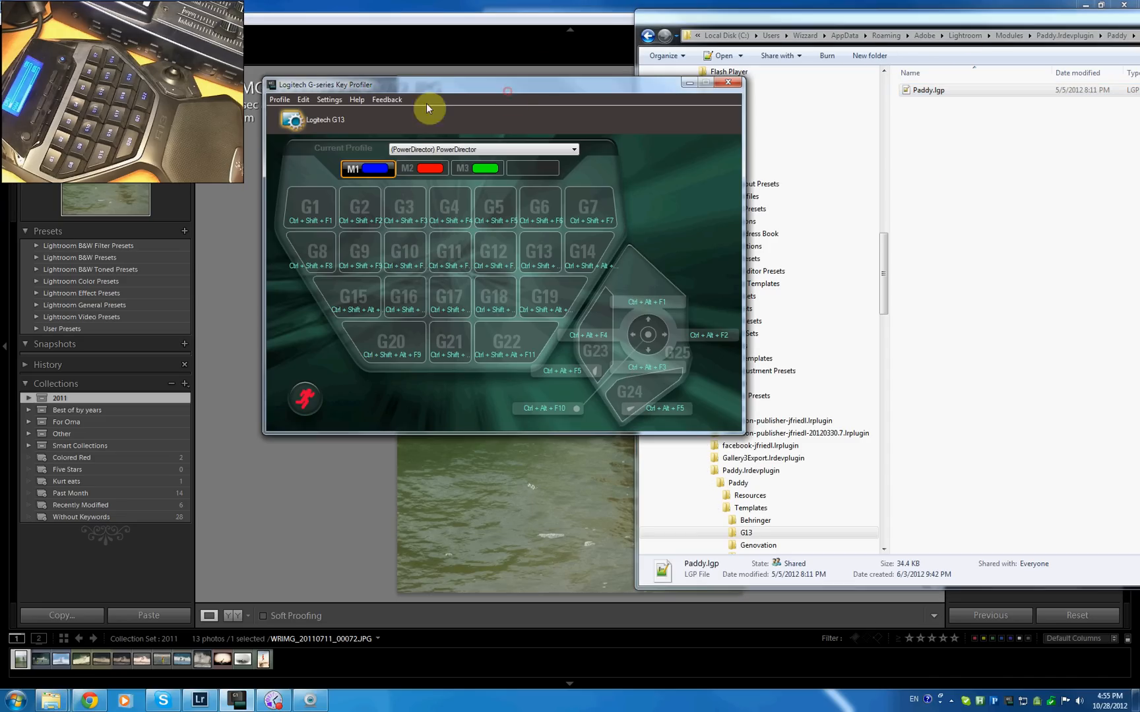
Import Paddy.lgp from the G13 templates folder as the active profile.
click(279, 99)
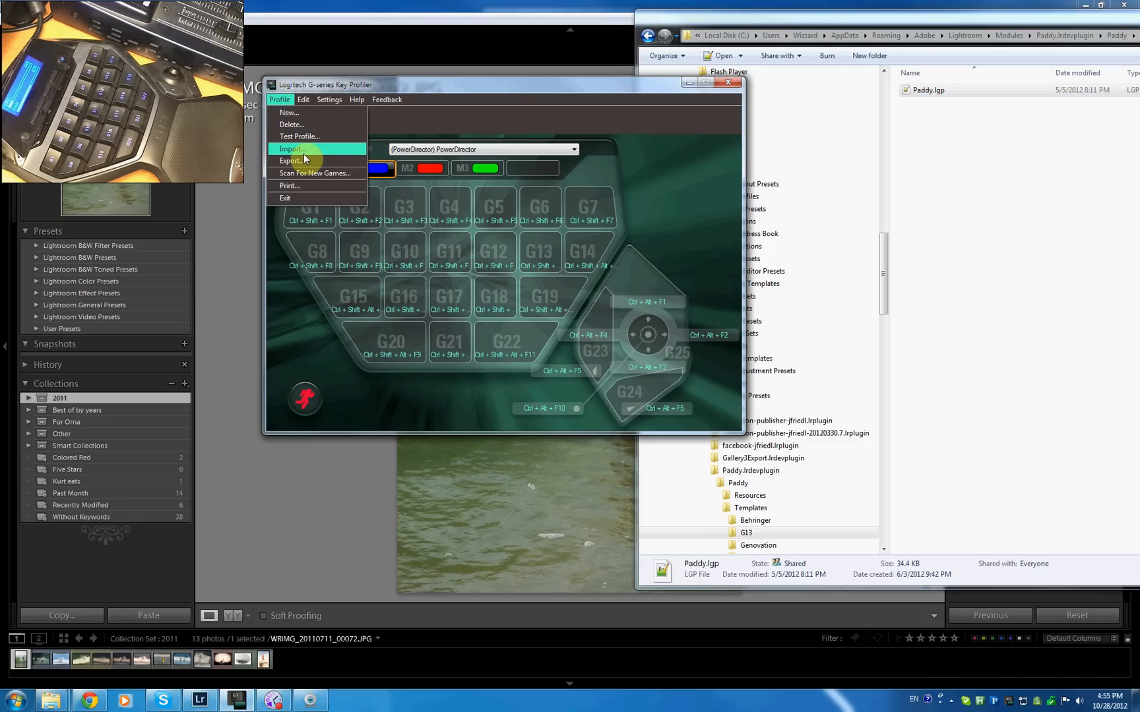
click(292, 149)
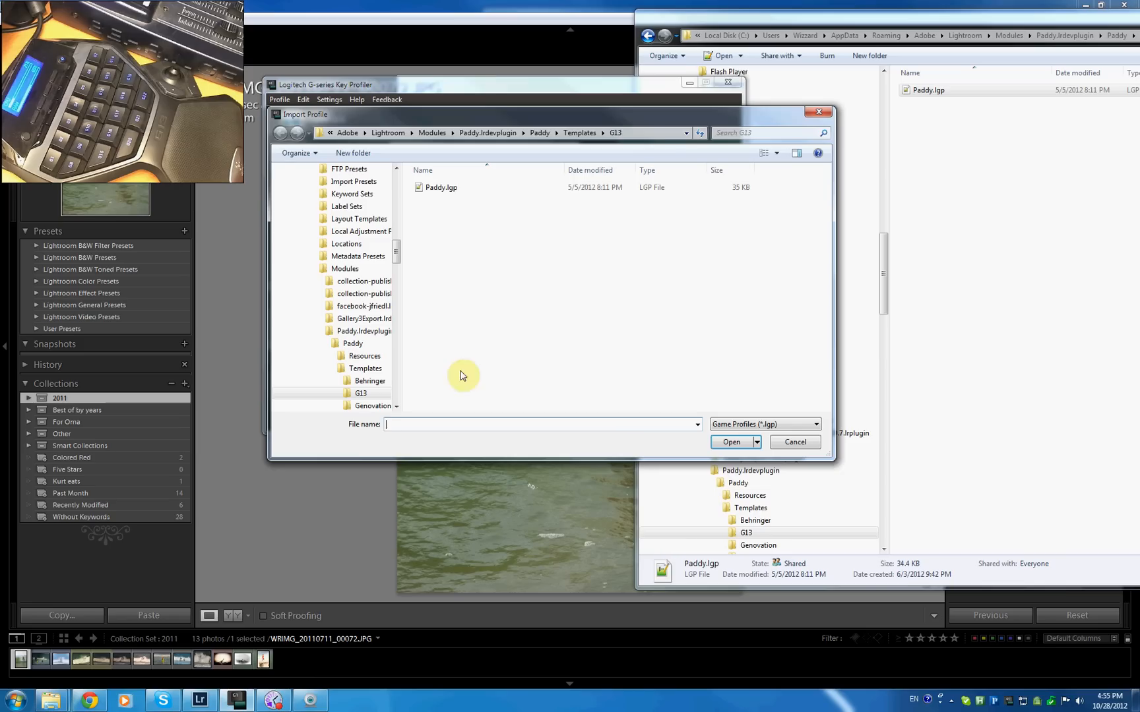
click(657, 132)
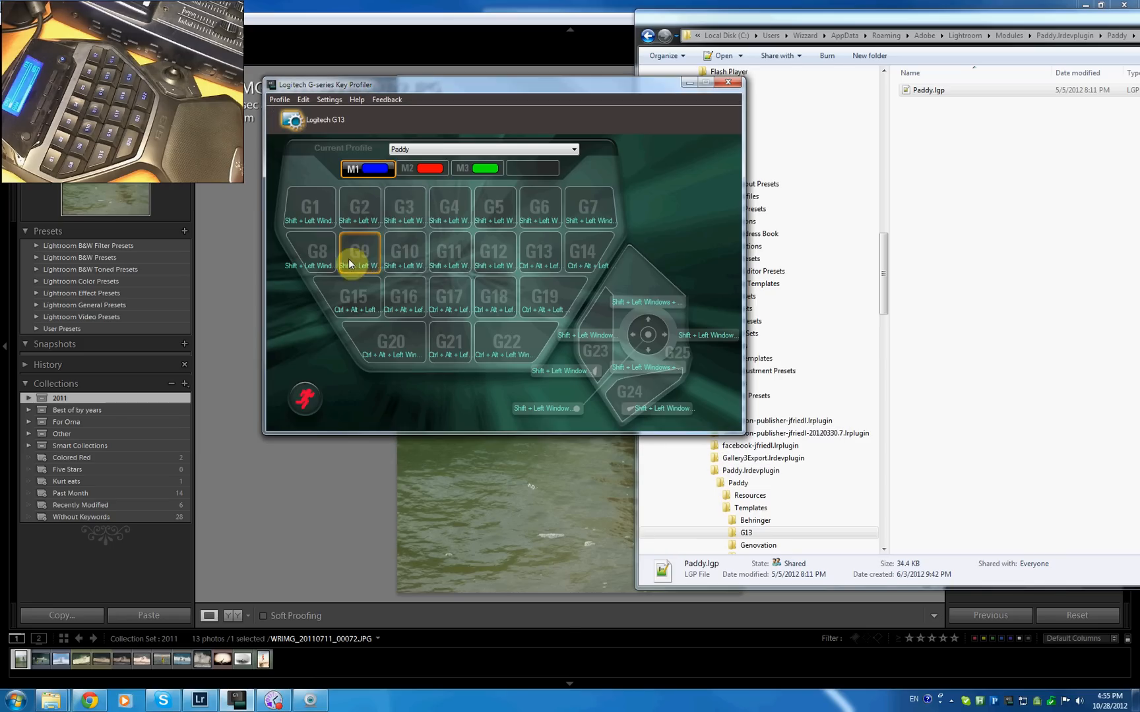
mouse_move(425, 151)
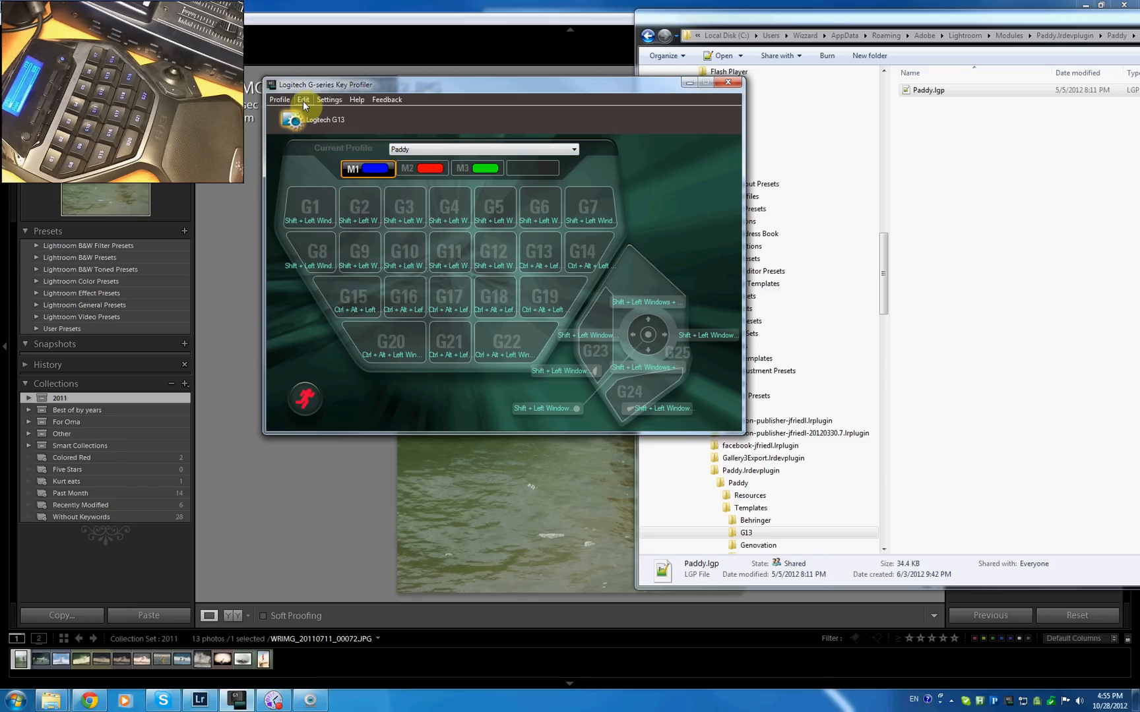
Attach the Paddy profile to Lightroom 4.2's lightroom.exe and lock it while running.
click(303, 99)
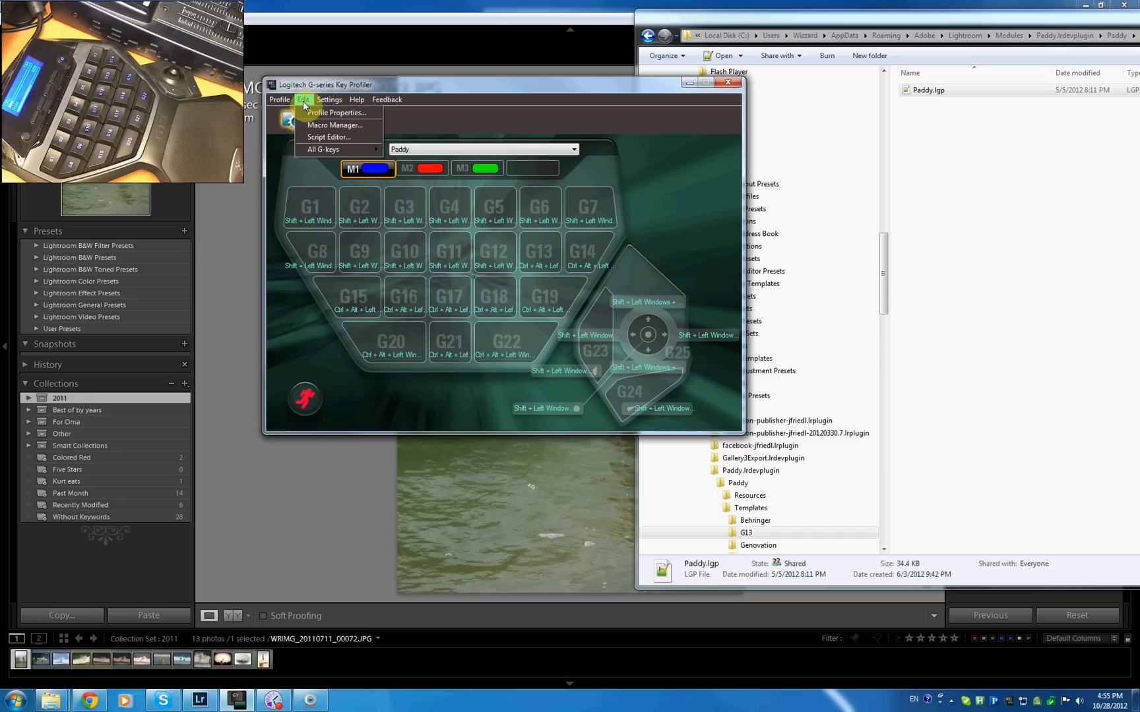
click(335, 112)
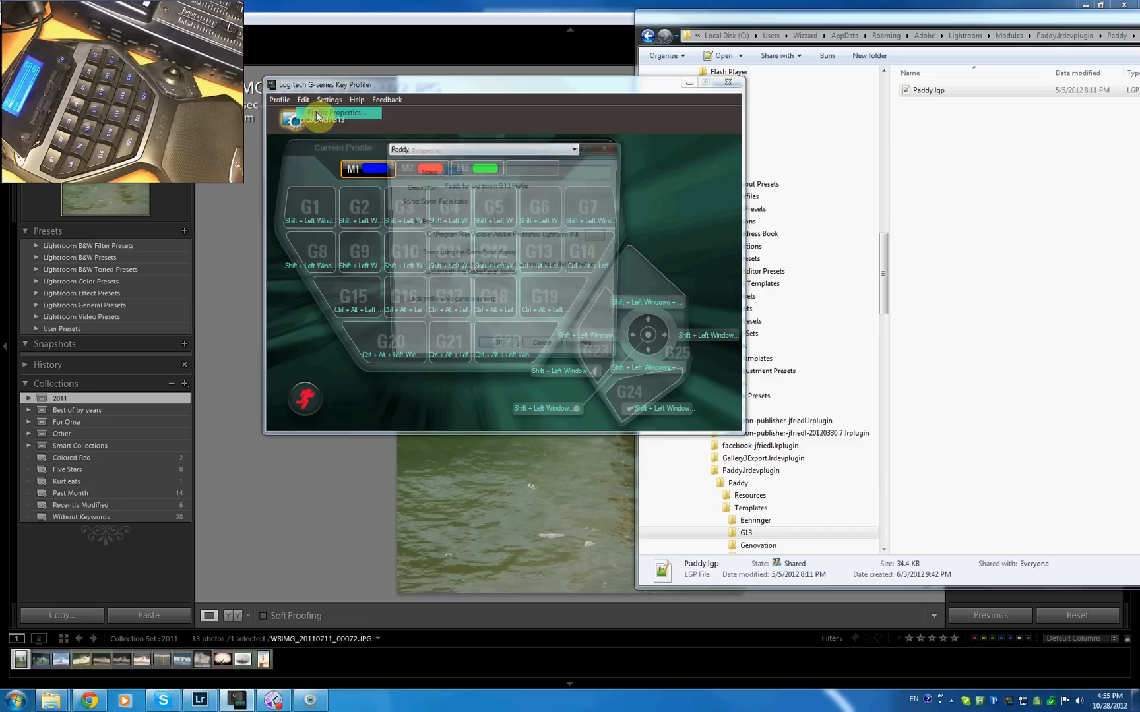
click(335, 113)
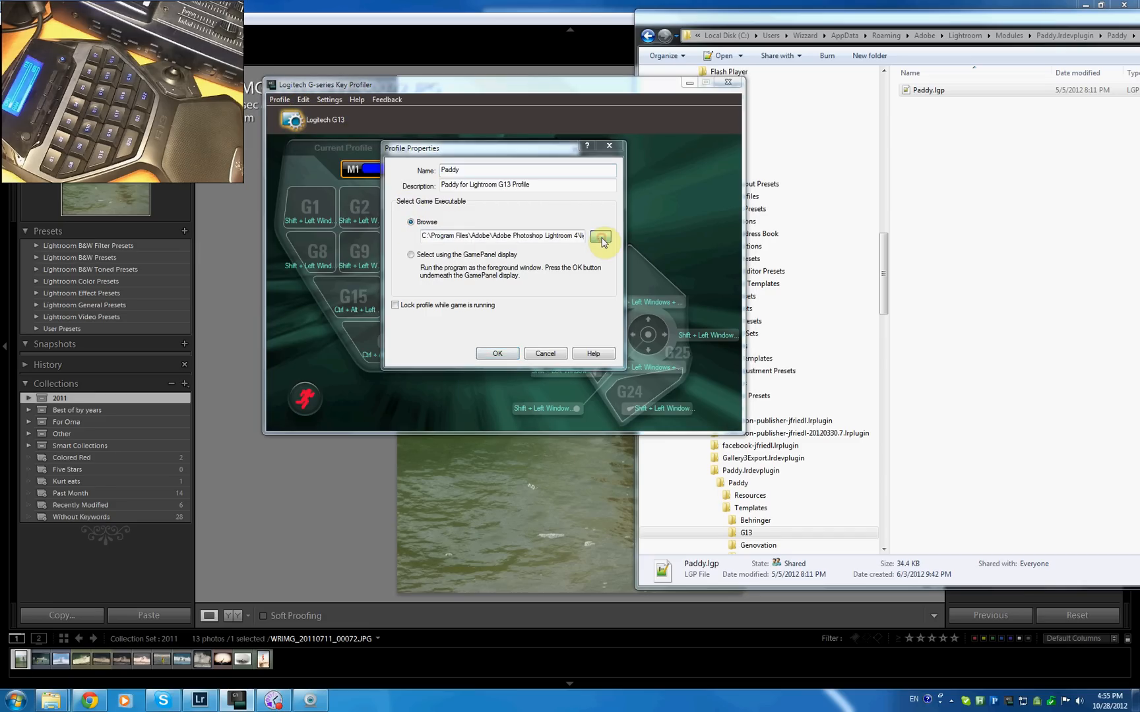
click(601, 237)
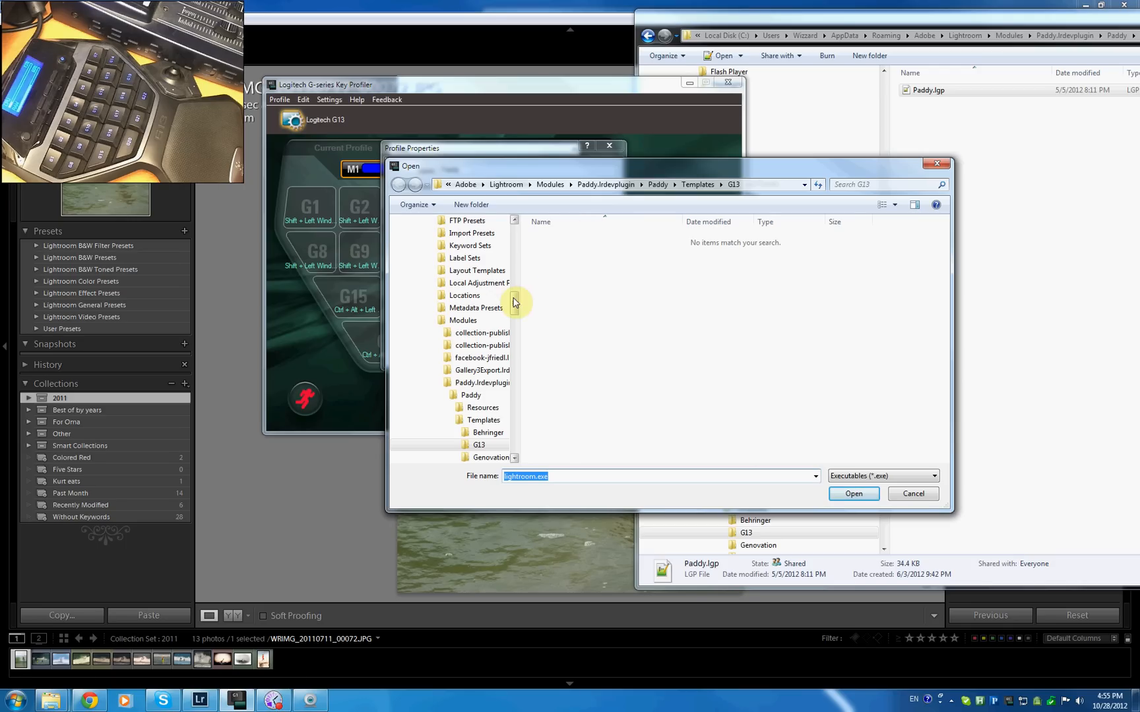
scroll(down, 3)
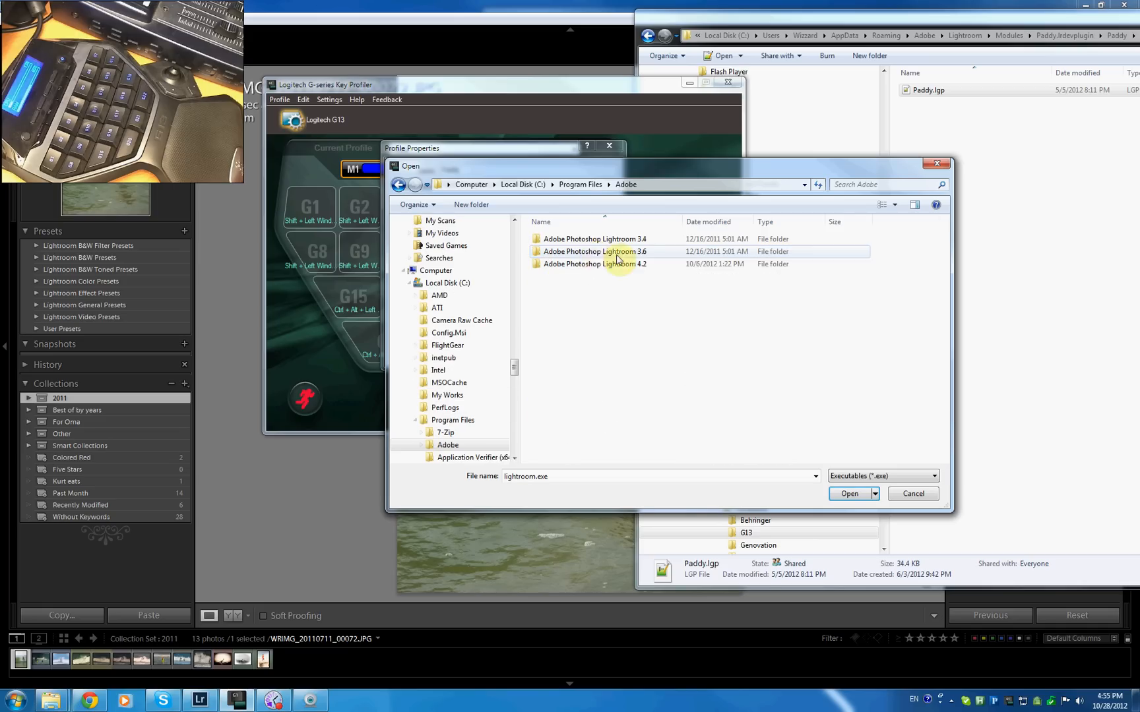
double_click(594, 264)
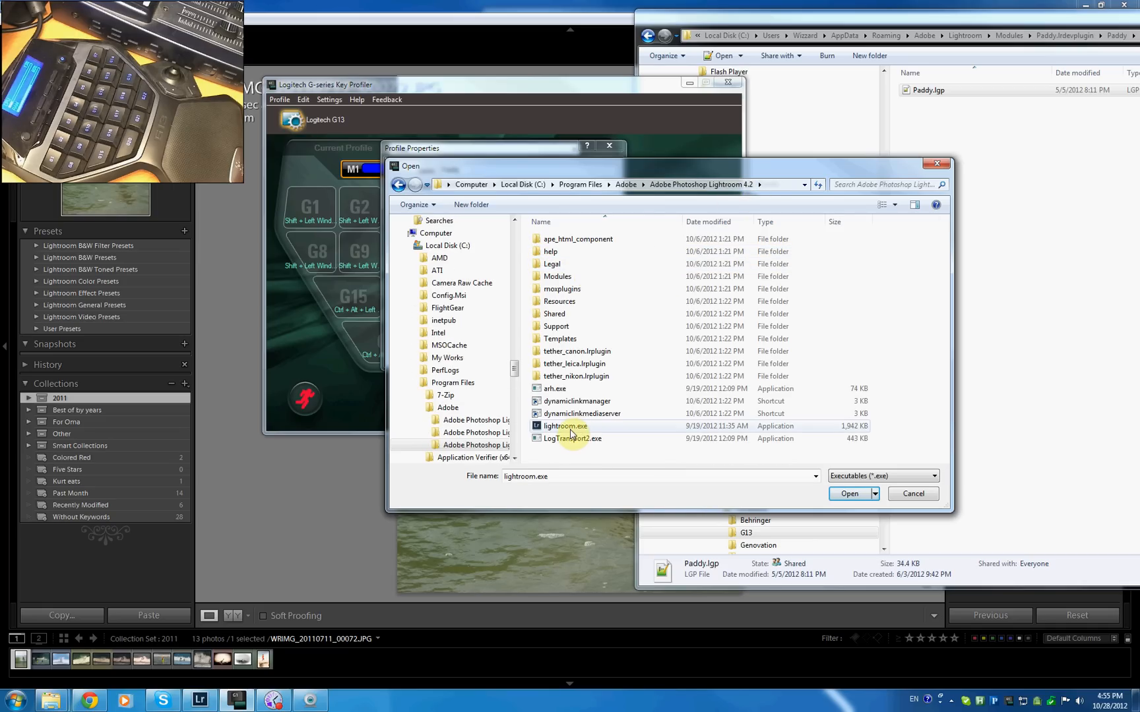
click(847, 493)
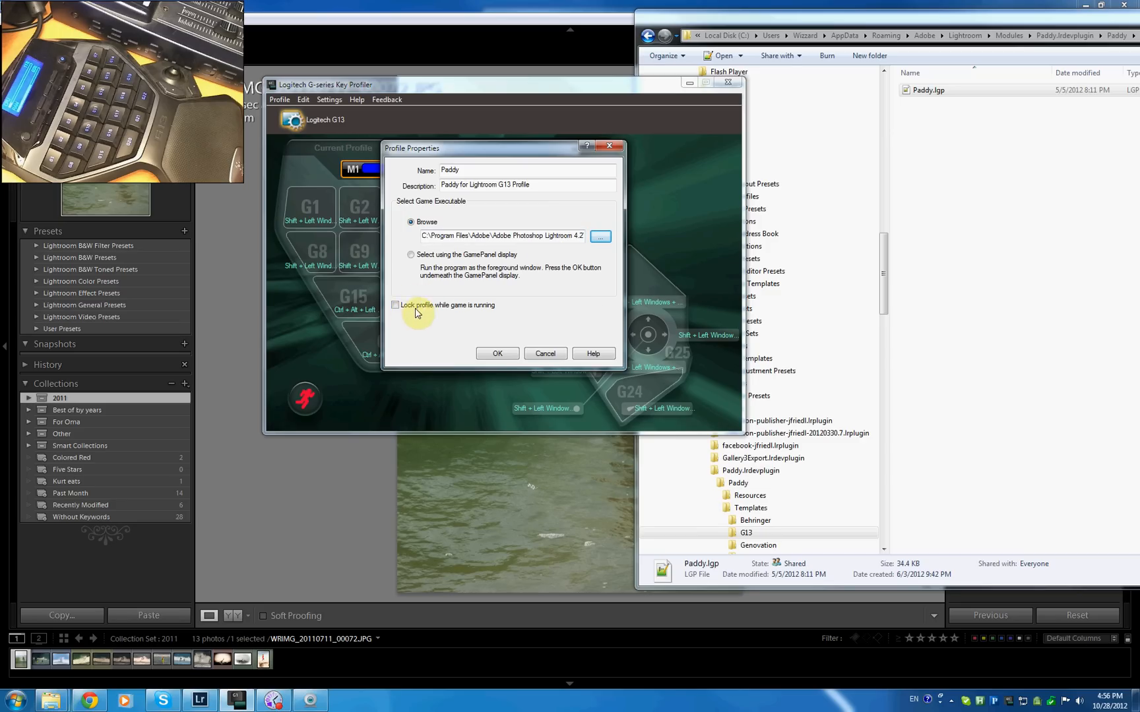
click(395, 304)
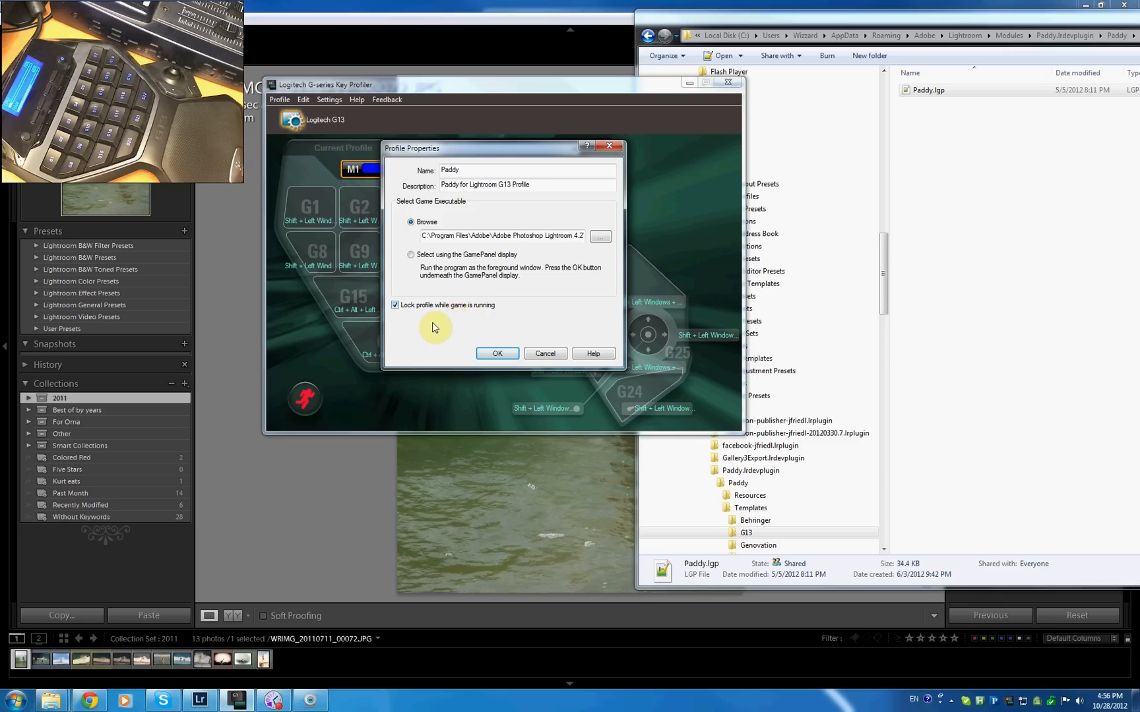
mouse_move(458, 325)
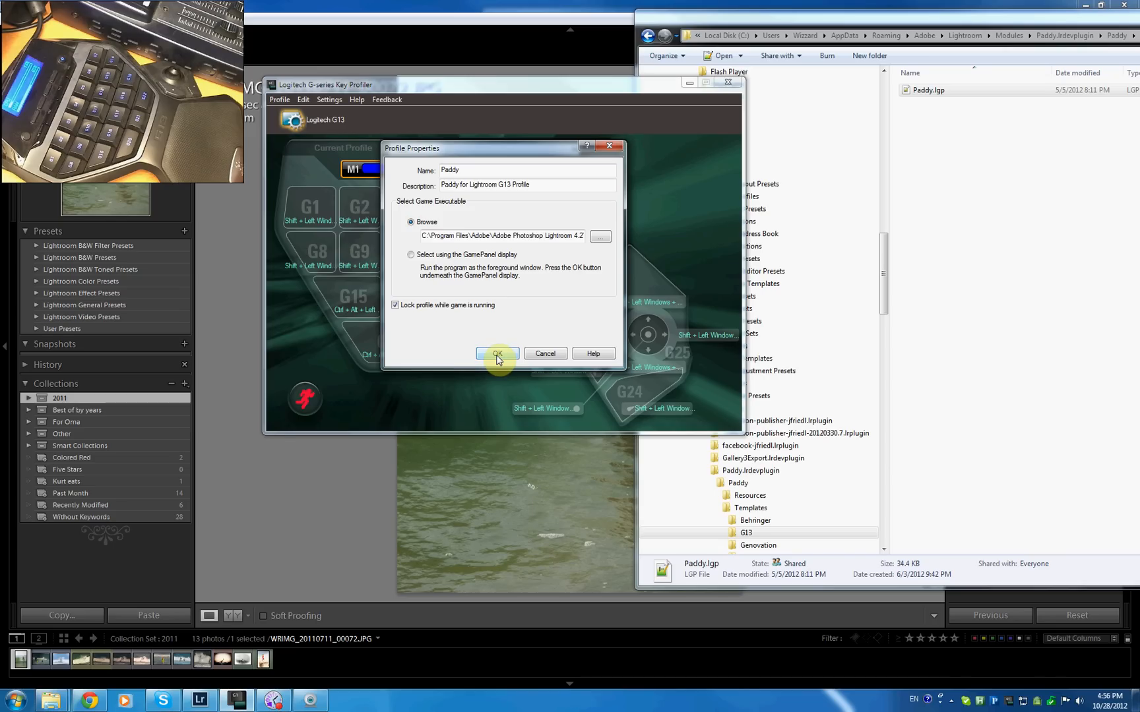
click(497, 354)
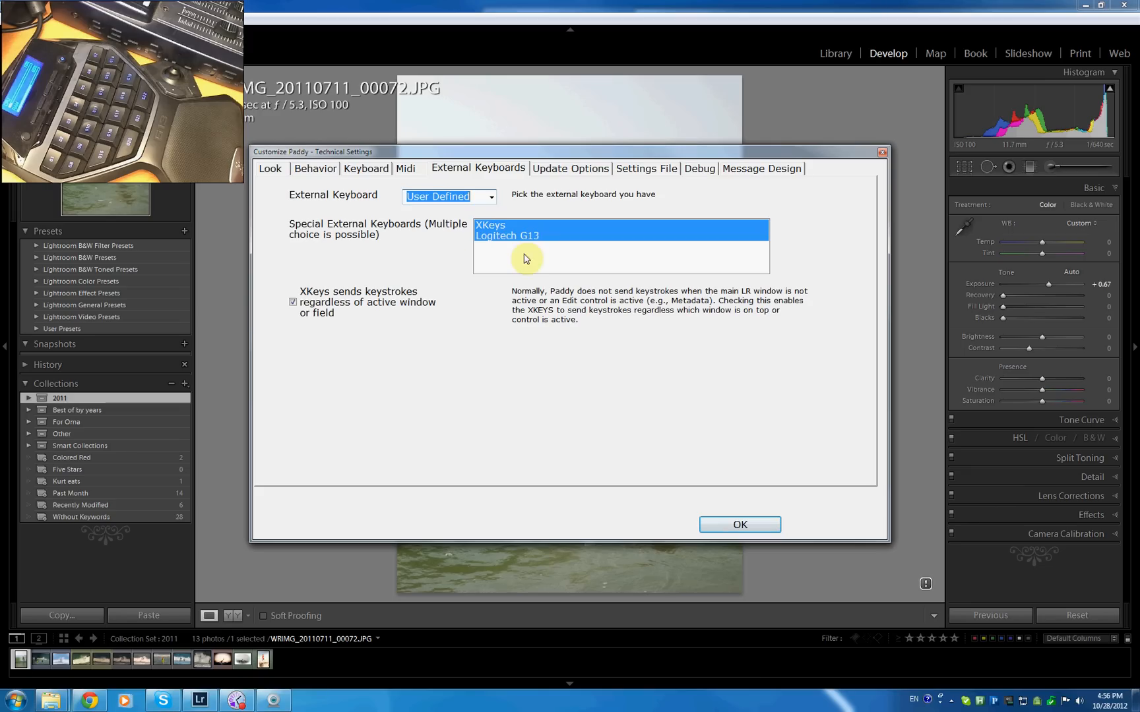
Add Logitech G13 and XKeys as Paddy's special external keyboards and confirm.
click(506, 235)
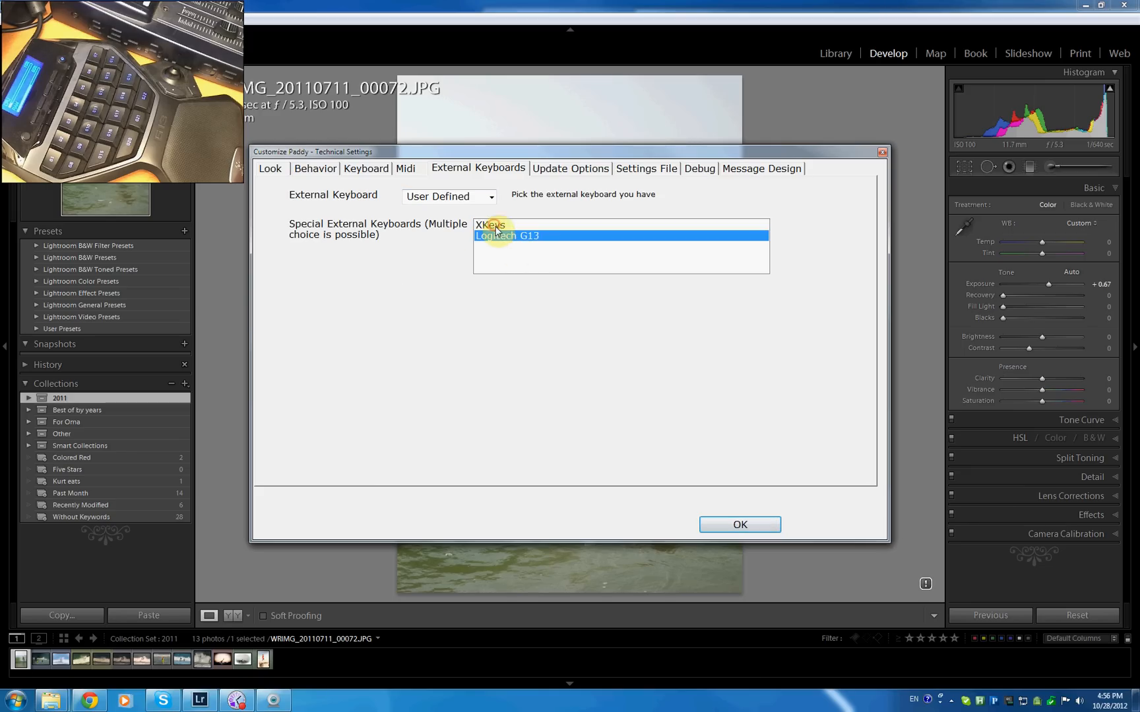
click(490, 225)
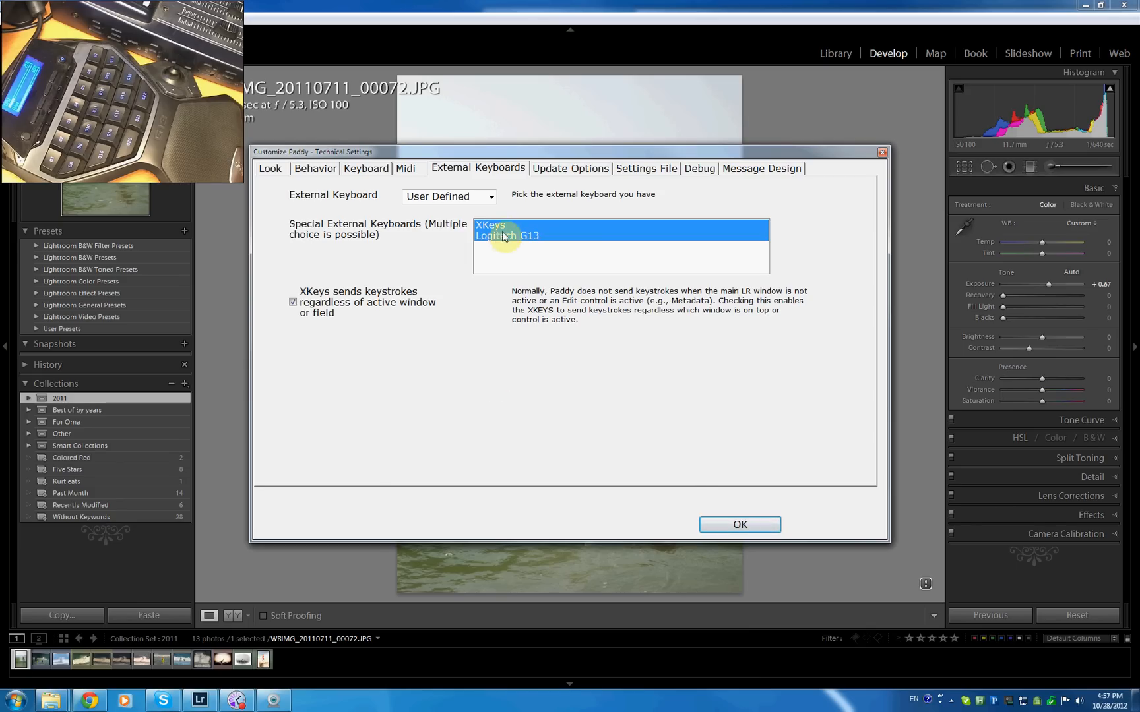
click(739, 524)
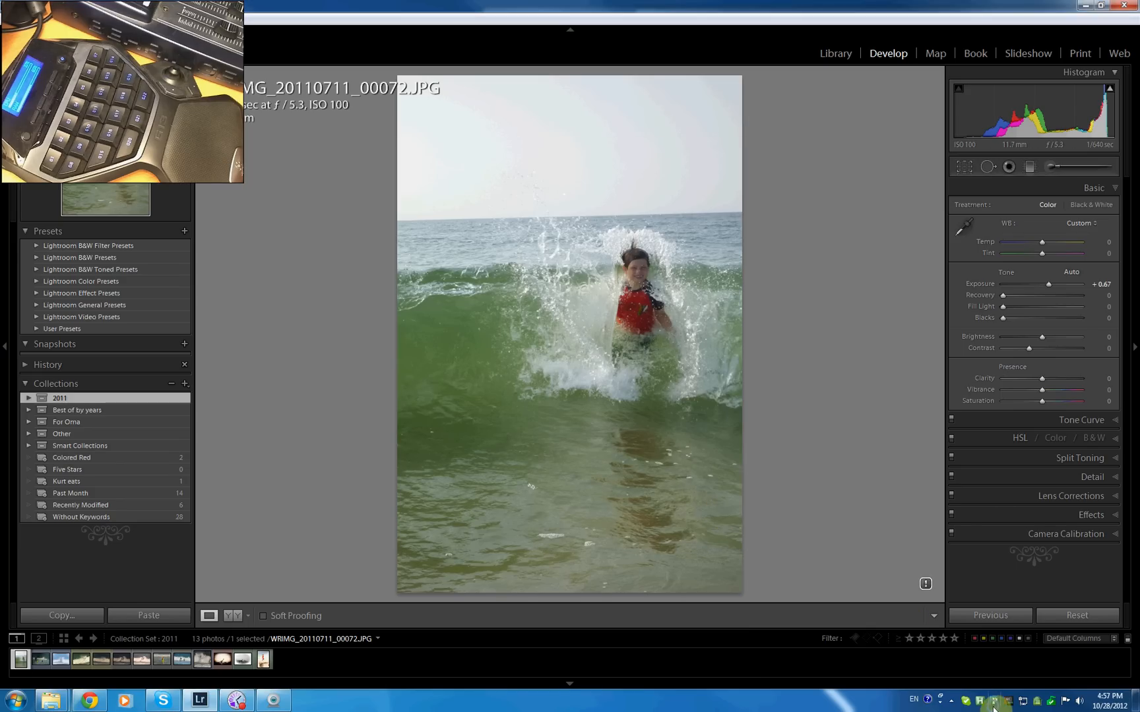
Map G13 key 1 to Temperature, key 2 to Tint, key 26 to Selected Slider + (Medium).
click(1023, 697)
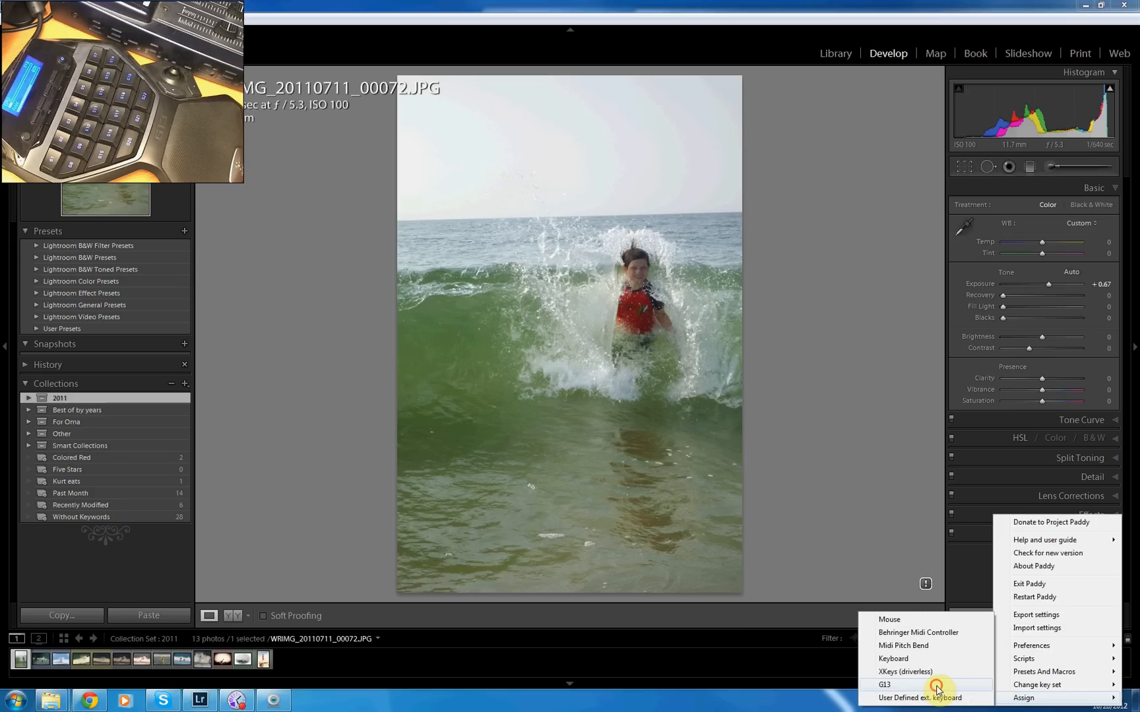
click(884, 684)
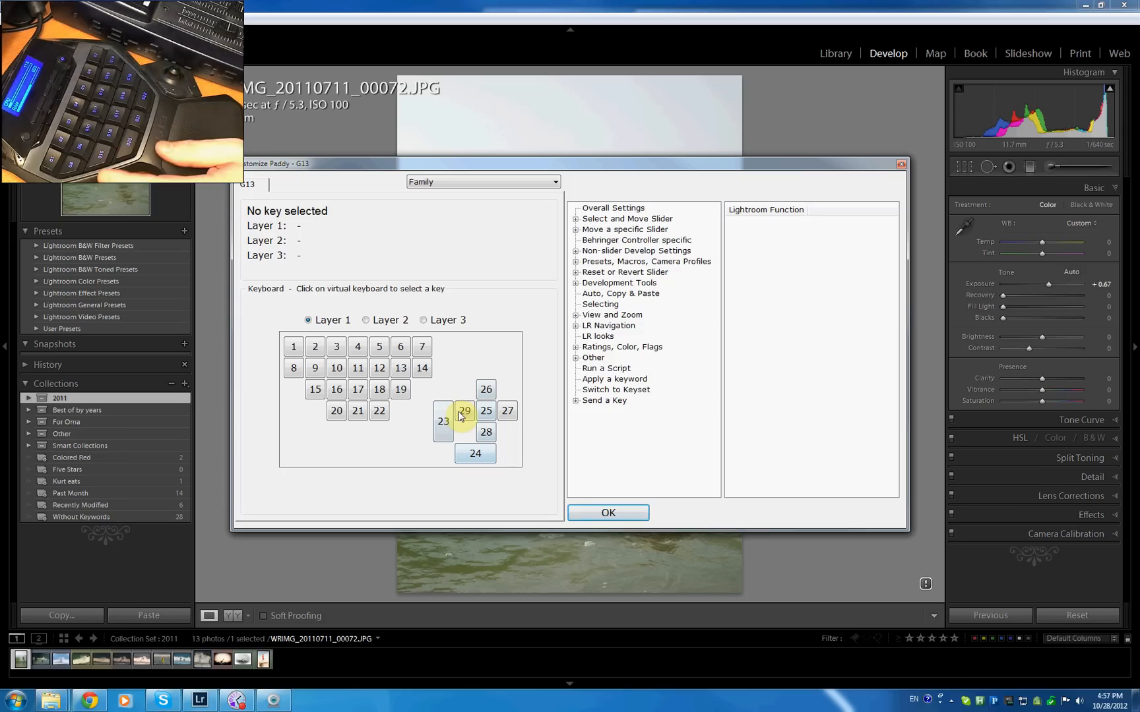
click(378, 410)
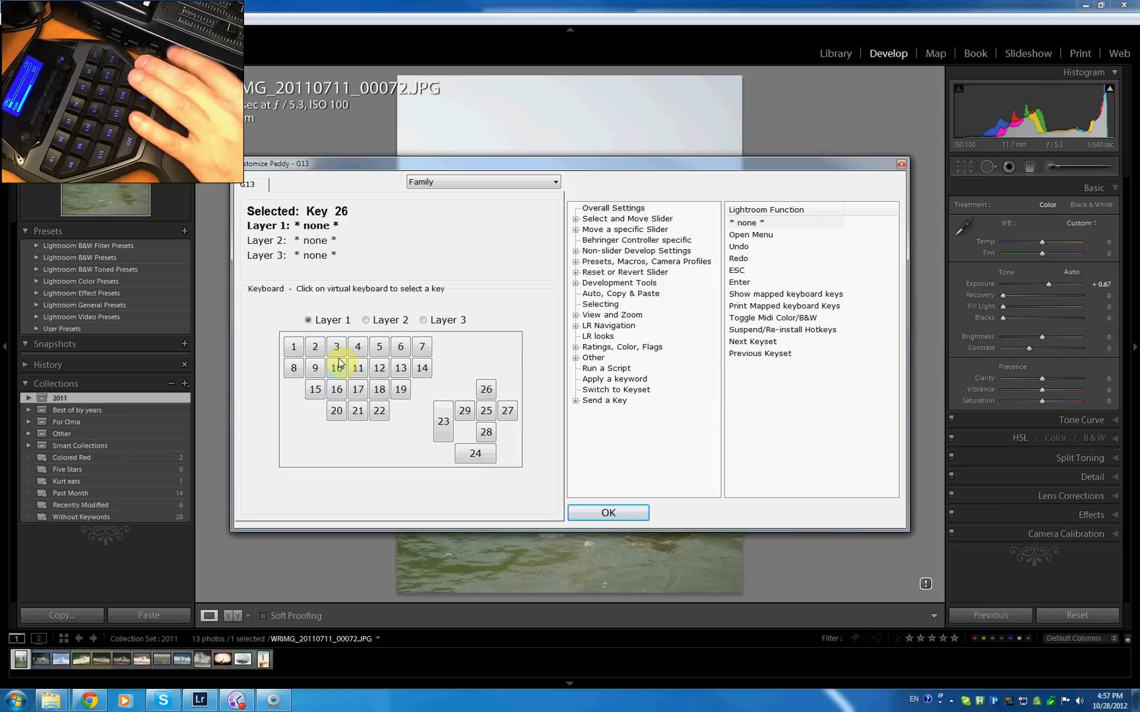
click(464, 410)
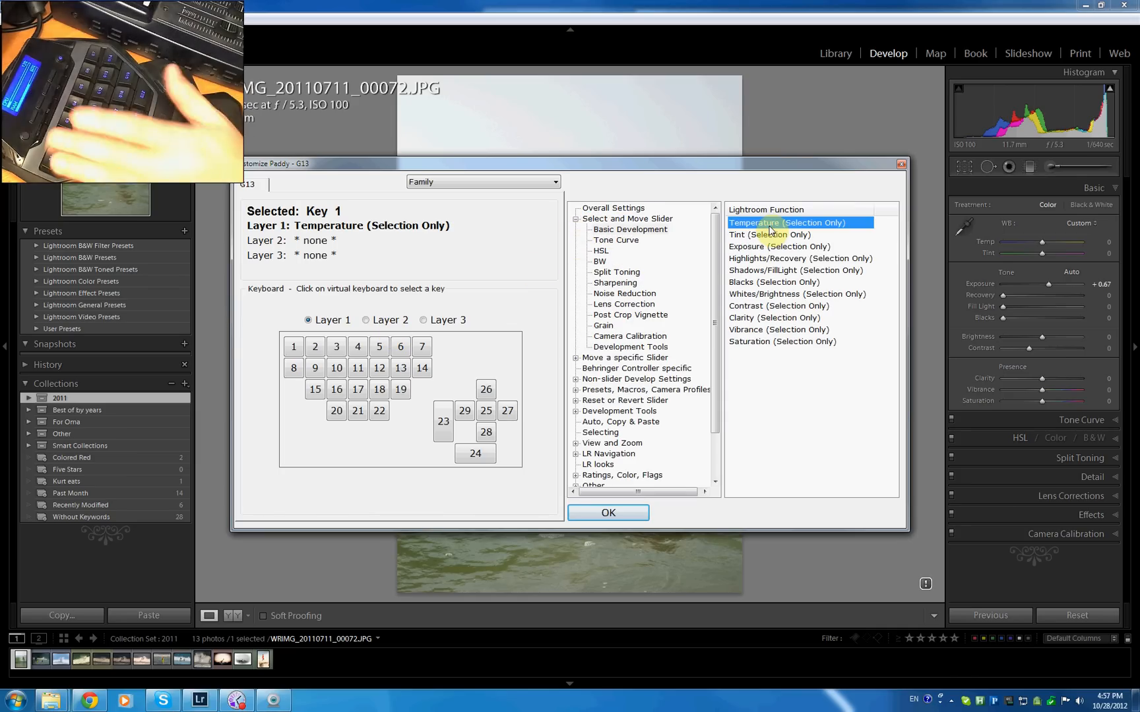
click(615, 240)
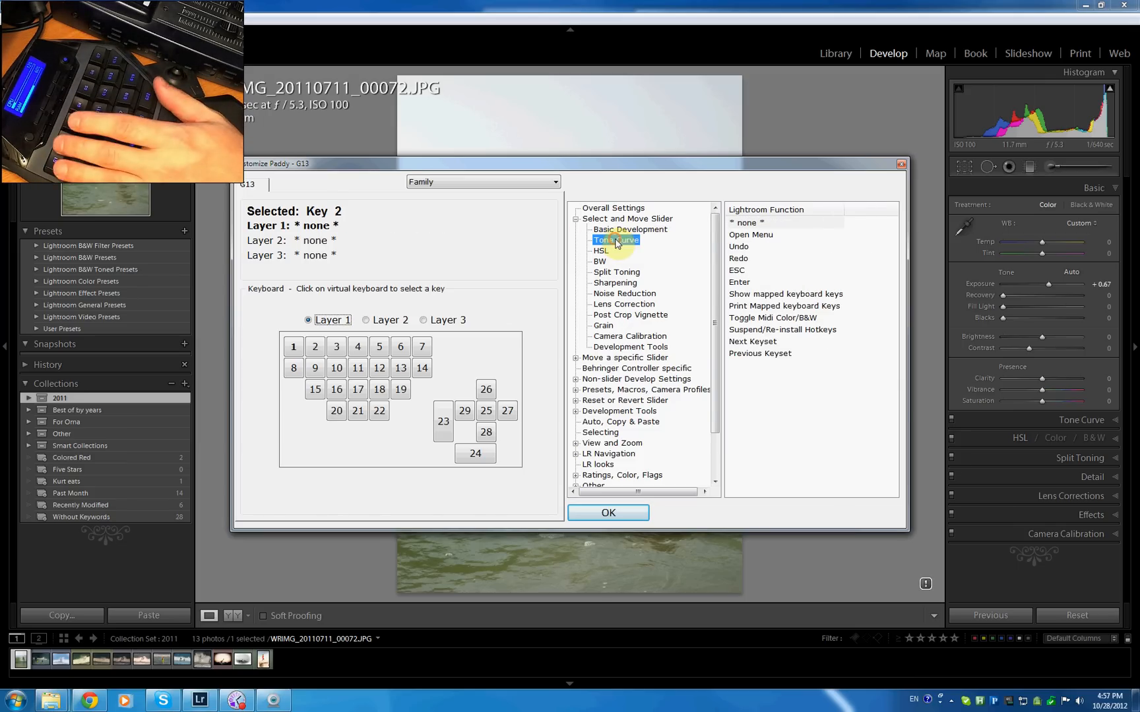
click(769, 234)
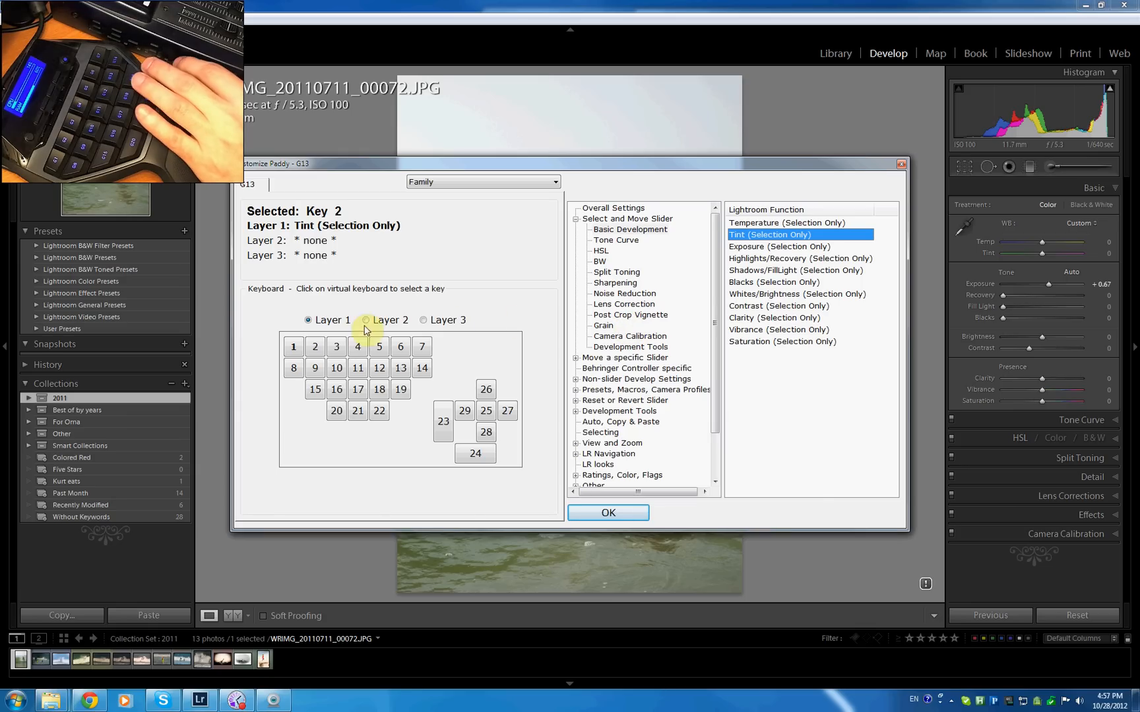
click(486, 389)
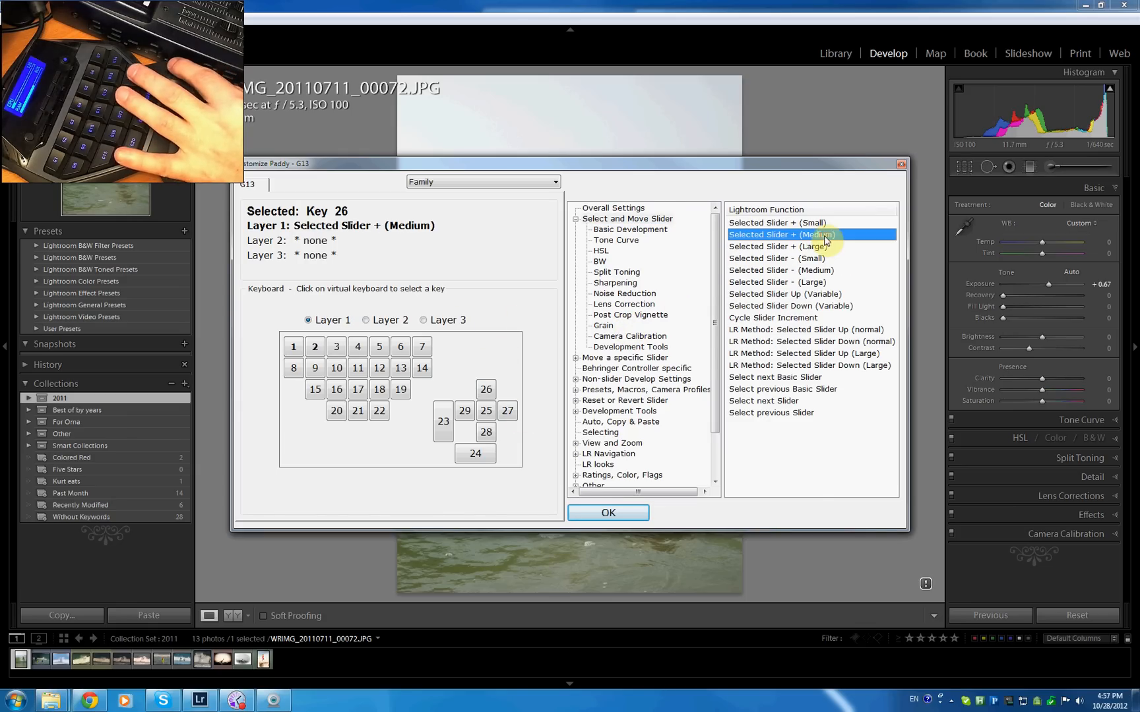
click(485, 432)
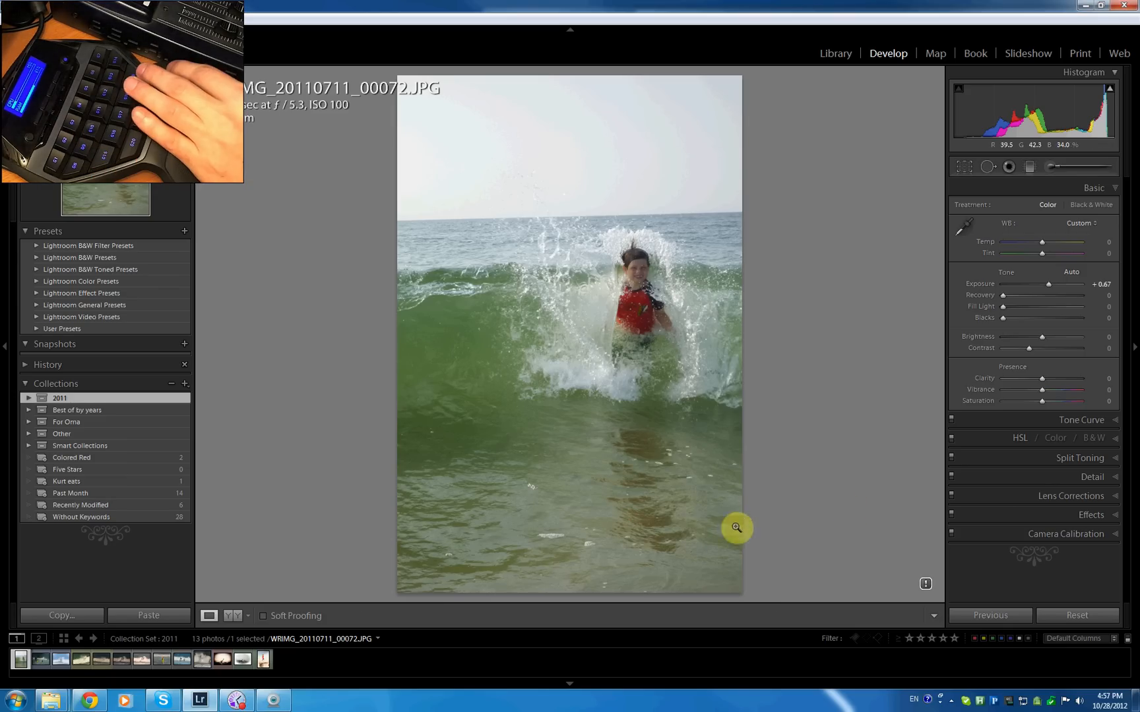
mouse_move(841, 468)
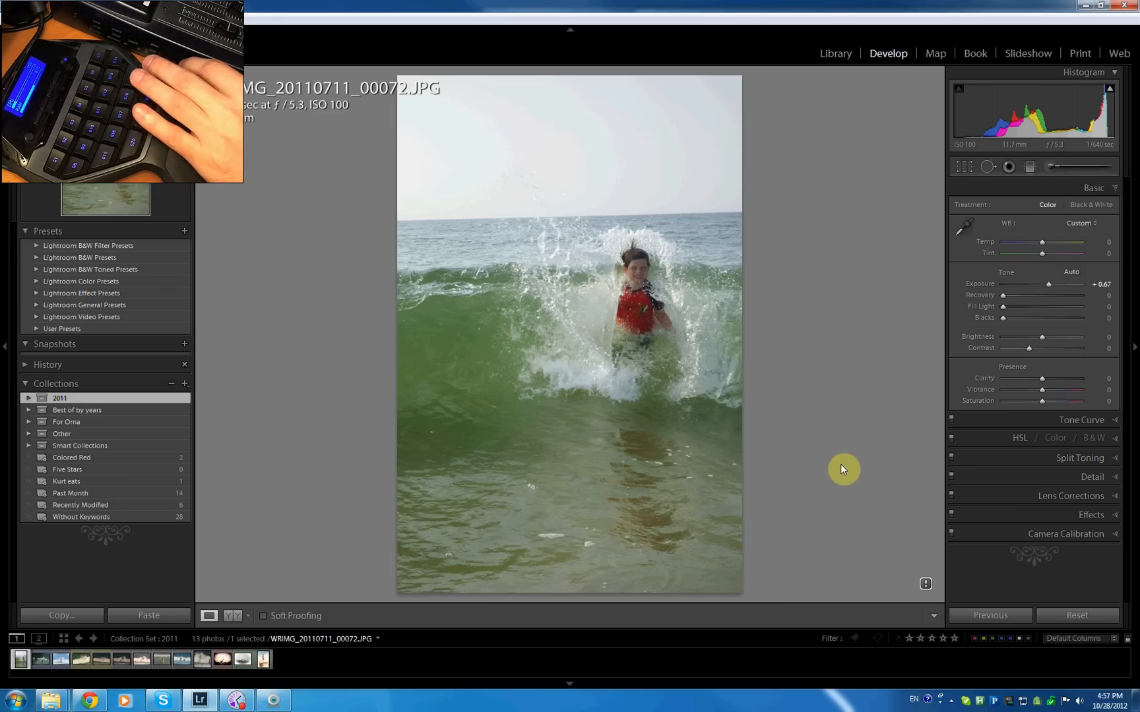
Raise the surf photo's Temp to +5 with the G13 slider keys.
drag(1040, 241, 1047, 241)
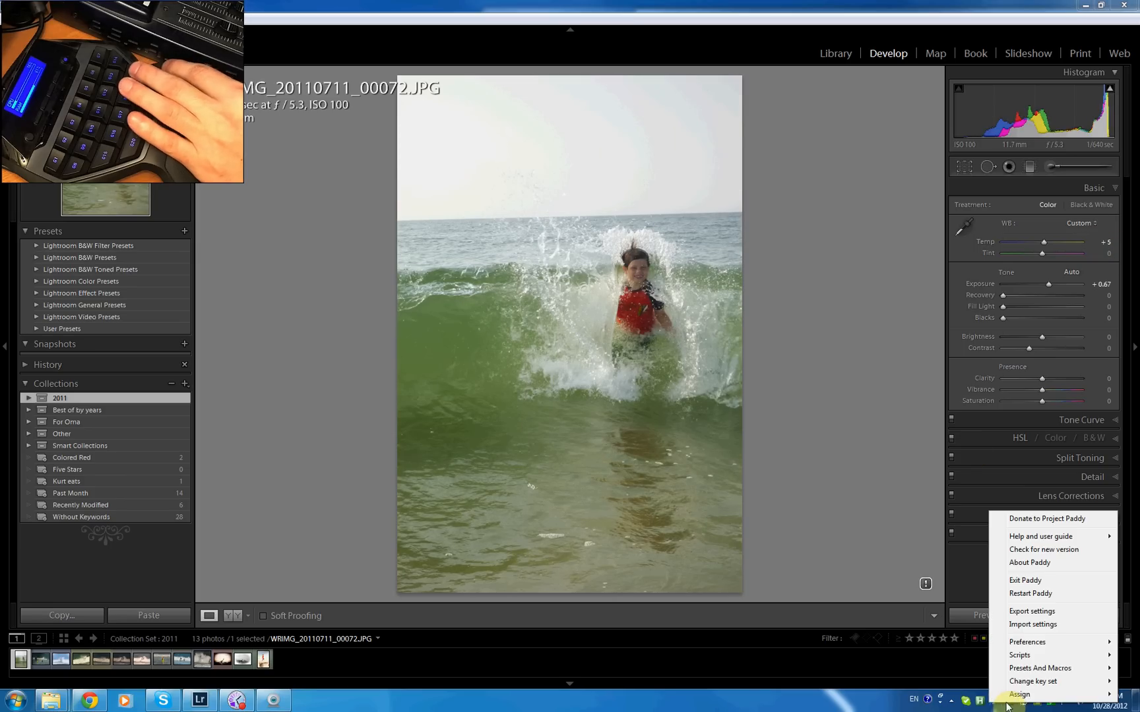
click(1019, 694)
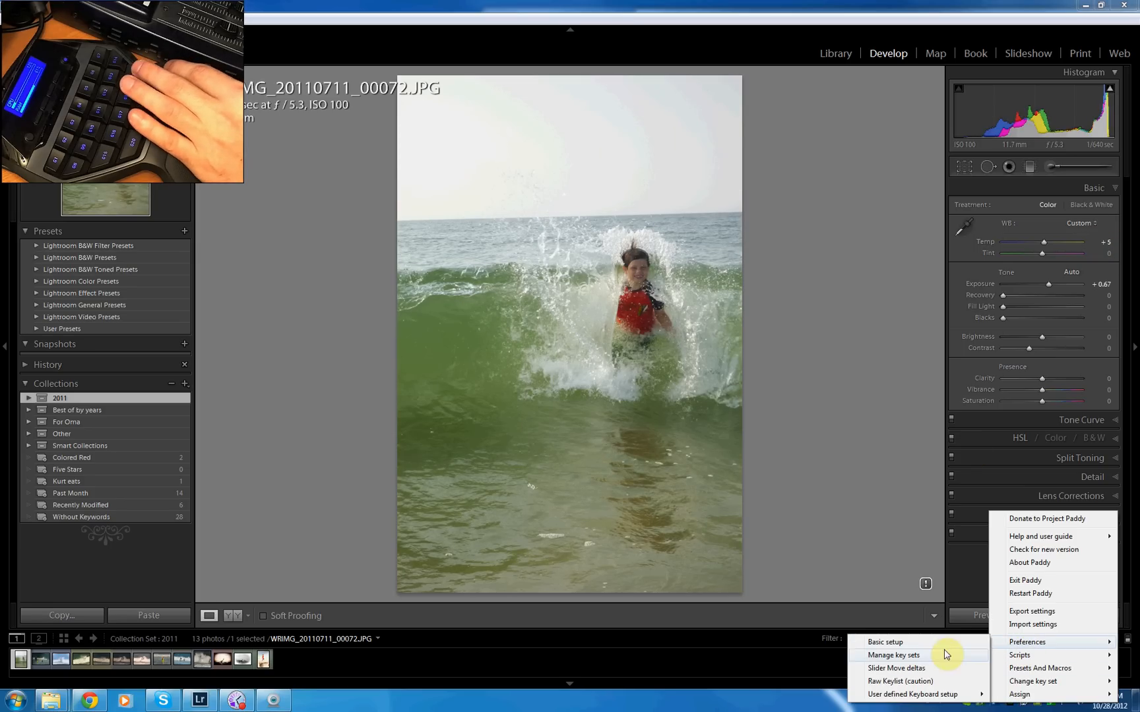
click(896, 667)
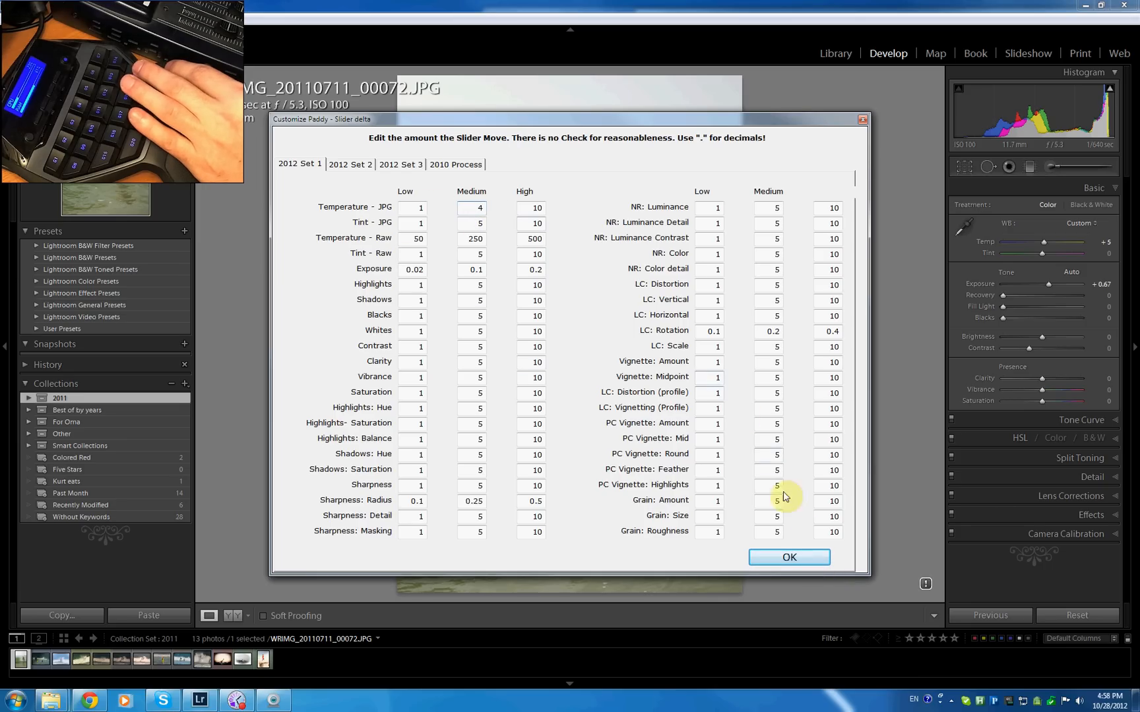
click(788, 556)
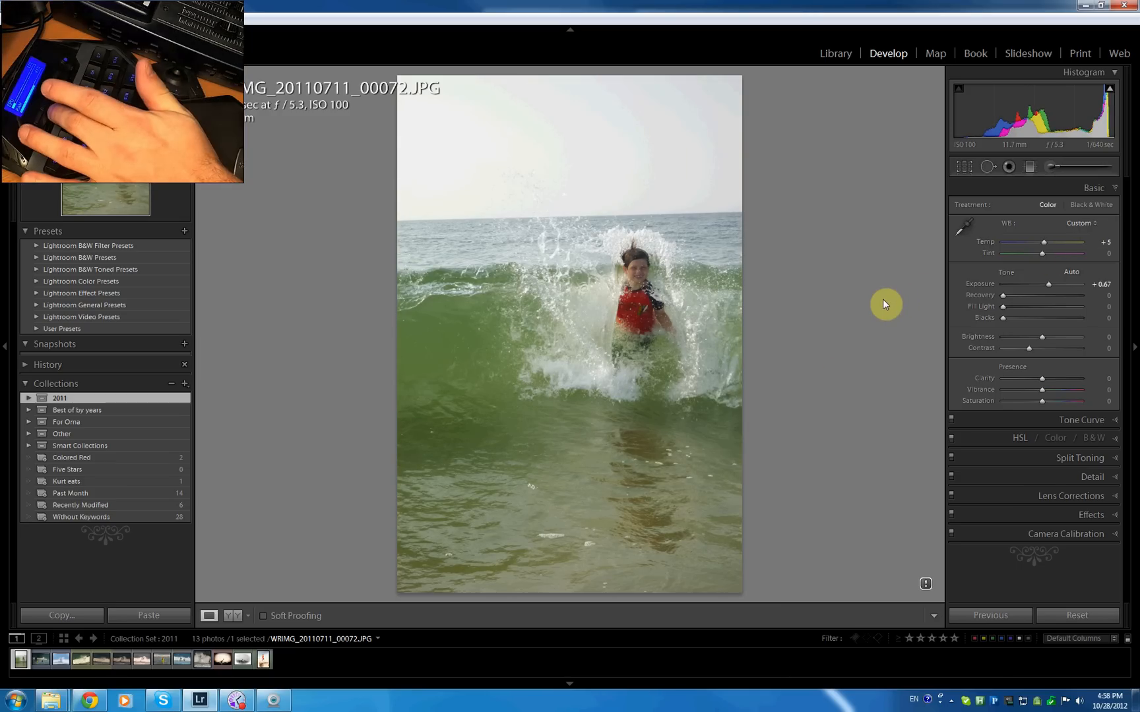
mouse_move(863, 306)
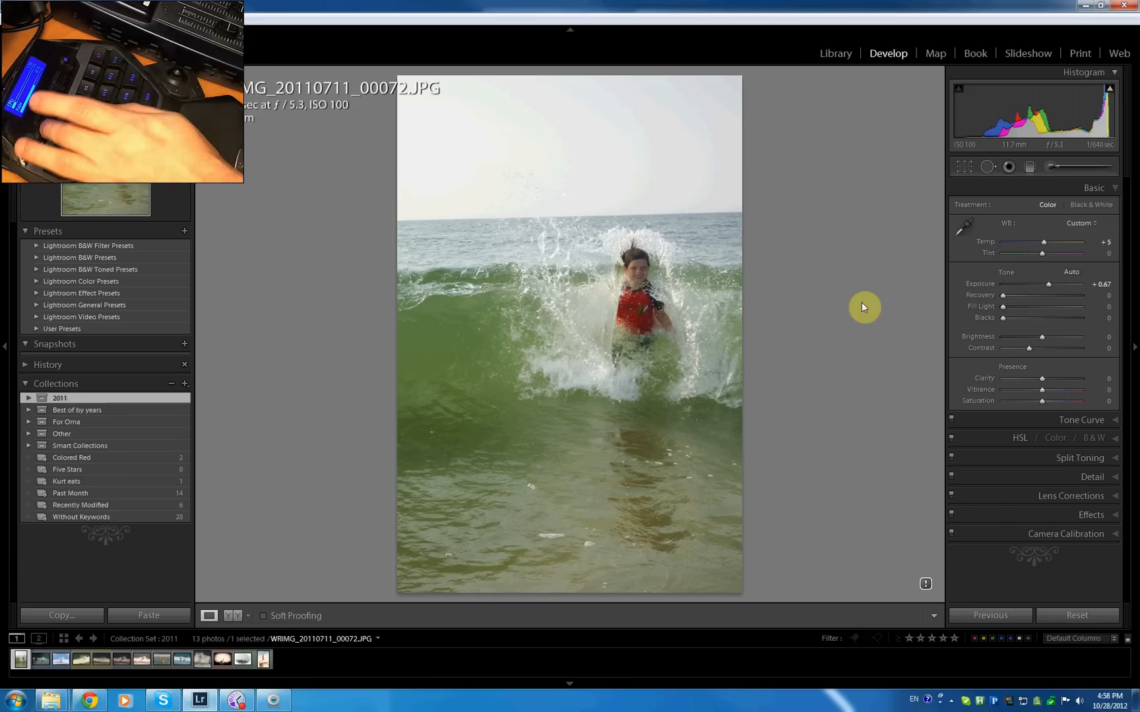
click(995, 702)
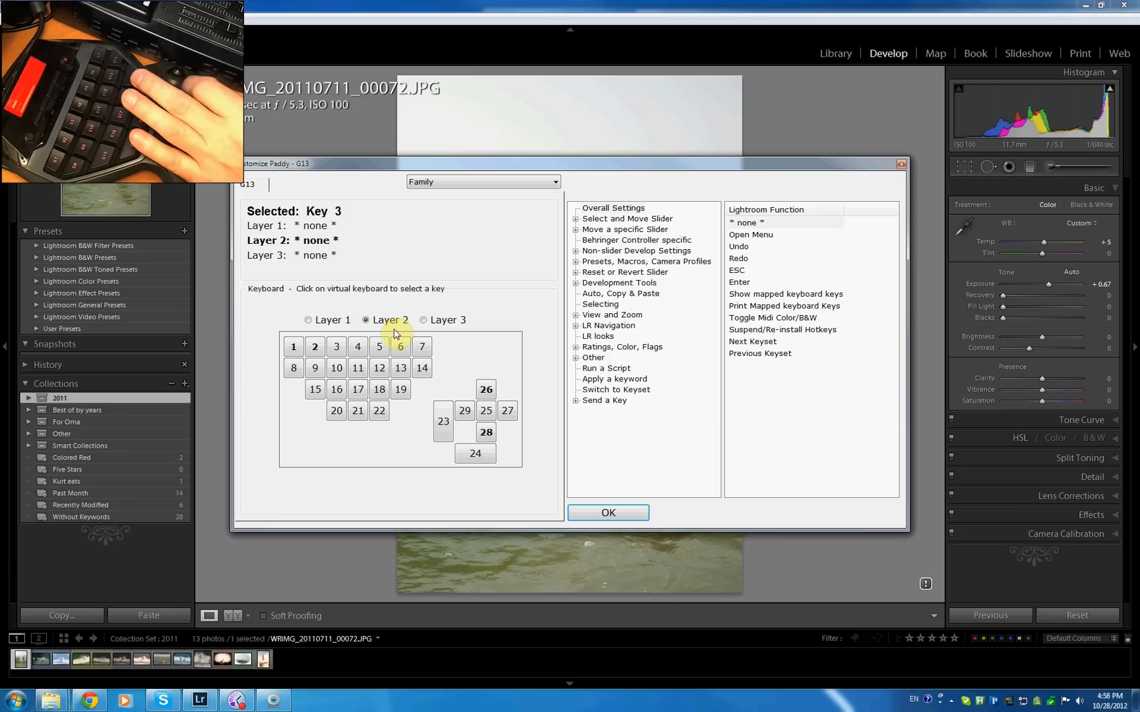
Check keys 26 and 28 are Selected Slider +/- (Medium), then expand Select and Move Slider.
click(485, 390)
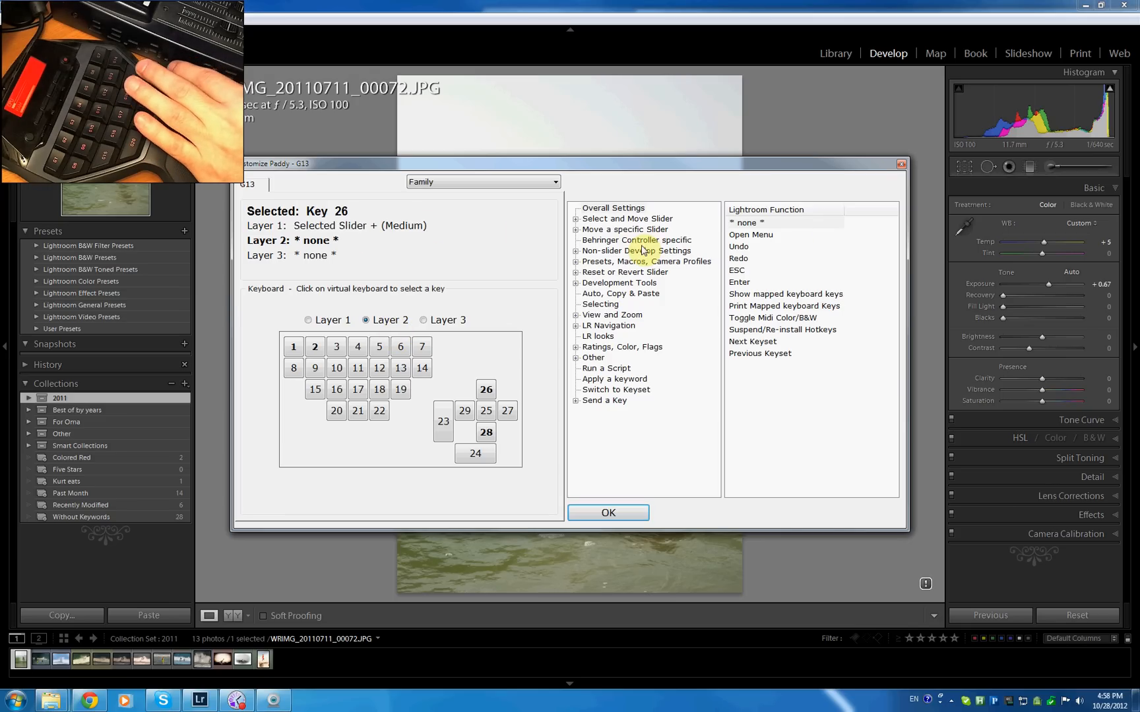
click(627, 219)
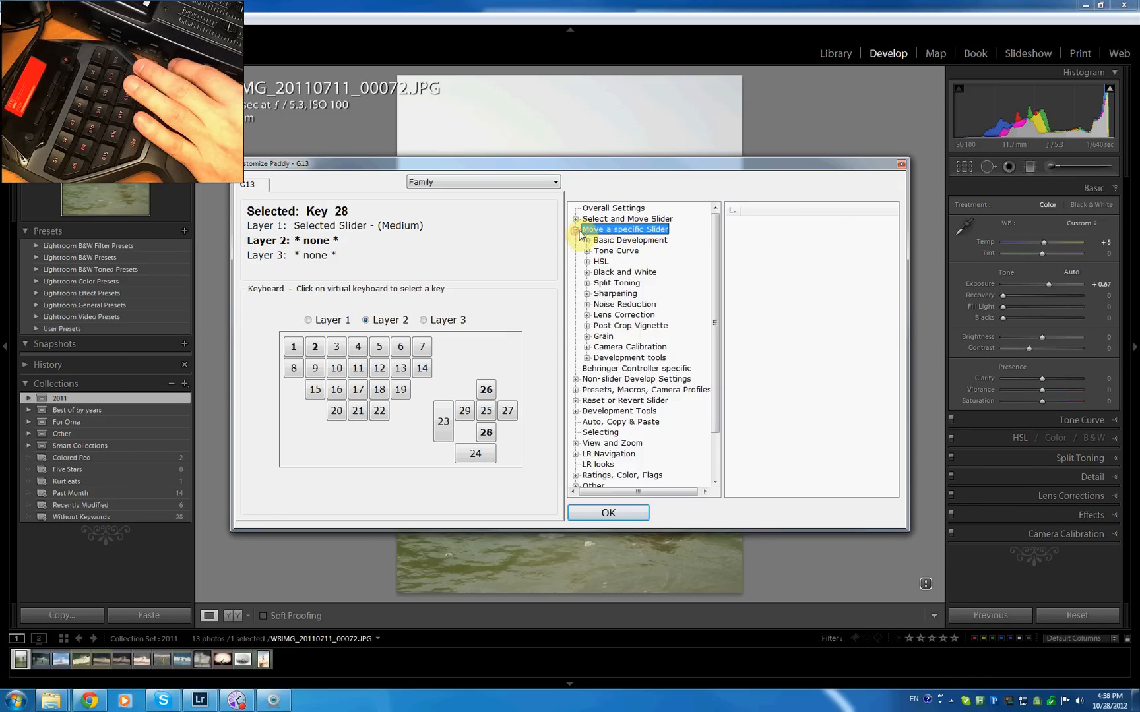
click(625, 219)
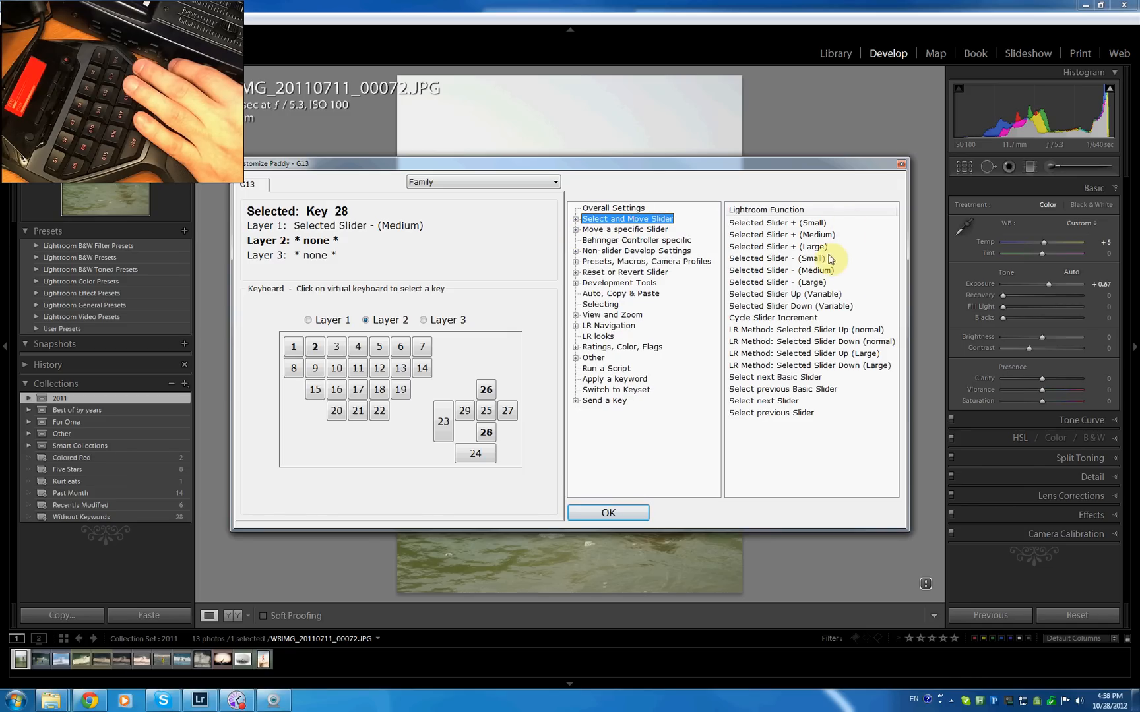
click(776, 257)
text(8)
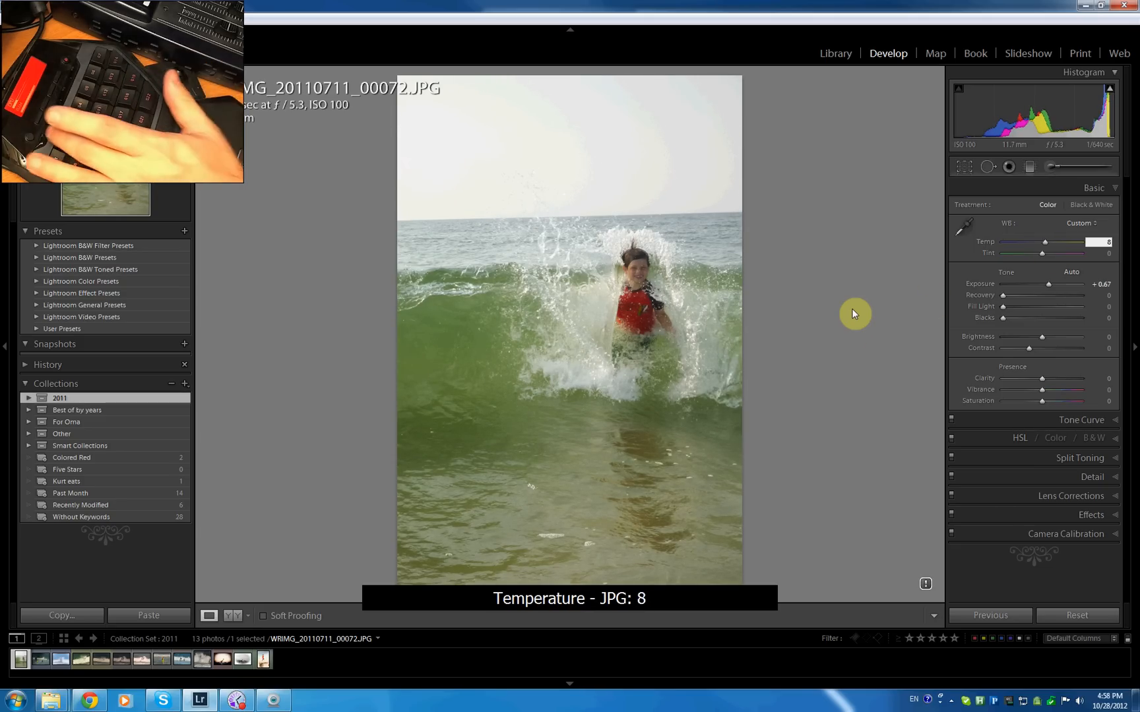
Enter 12 as the surf photo's Temp value.
text(12)
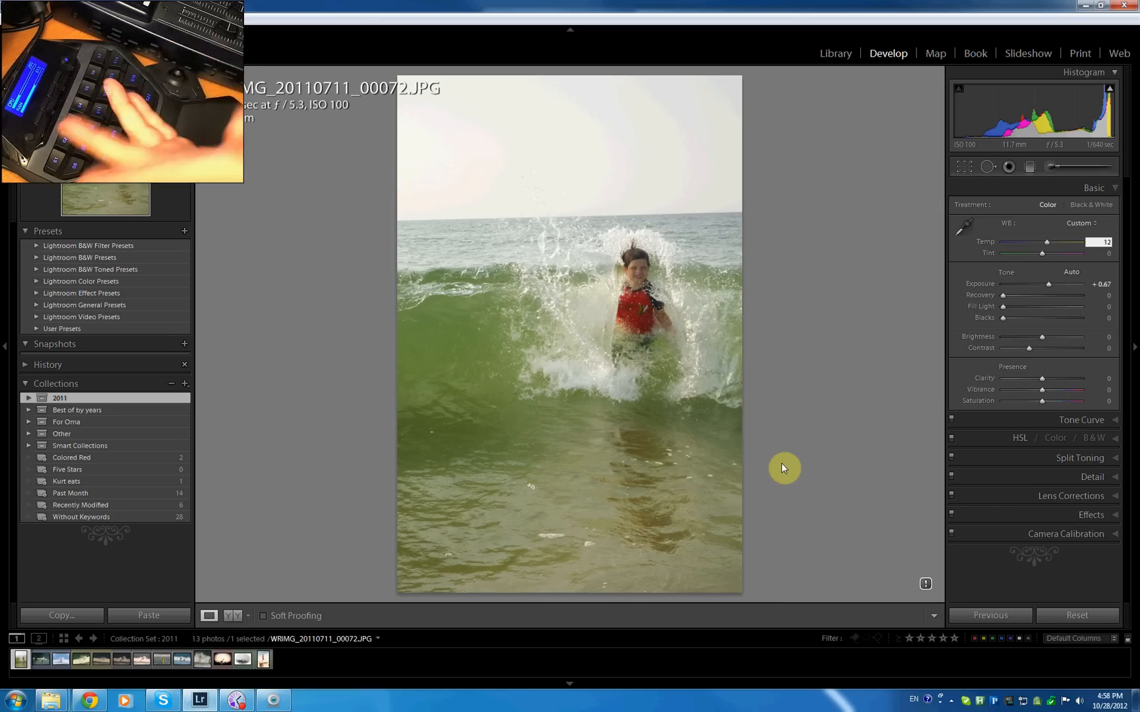
click(88, 660)
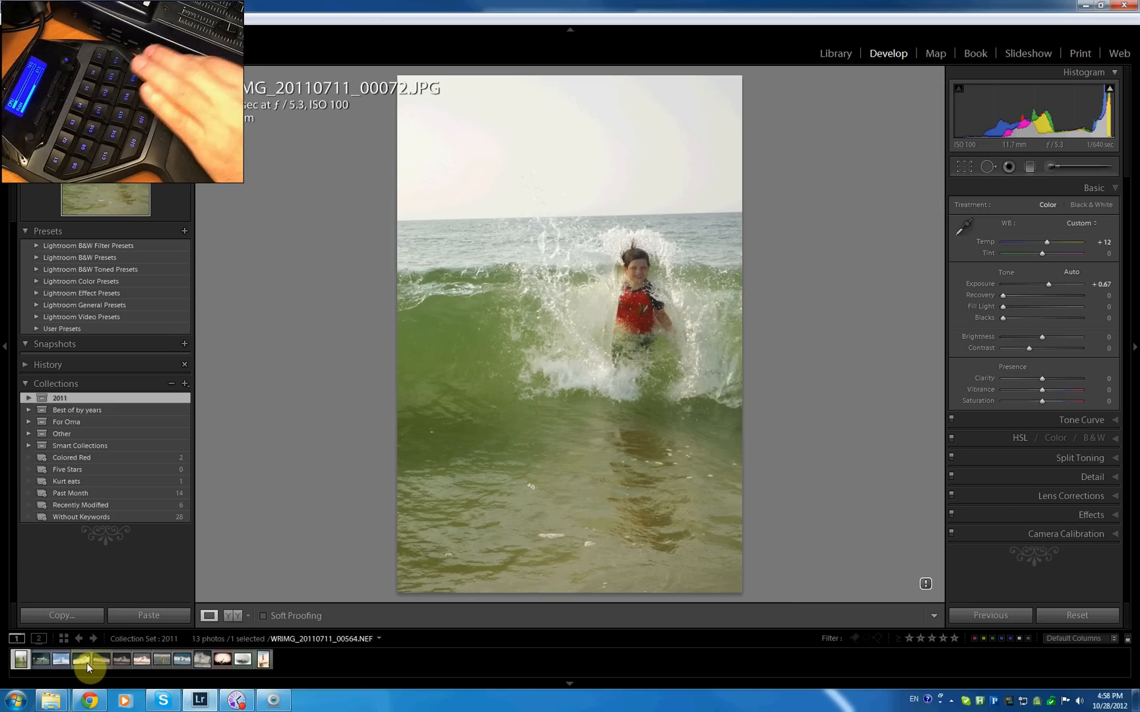
Open the raw NEF swimmer photo and adjust its Temp to 5850 and its Tint.
click(81, 659)
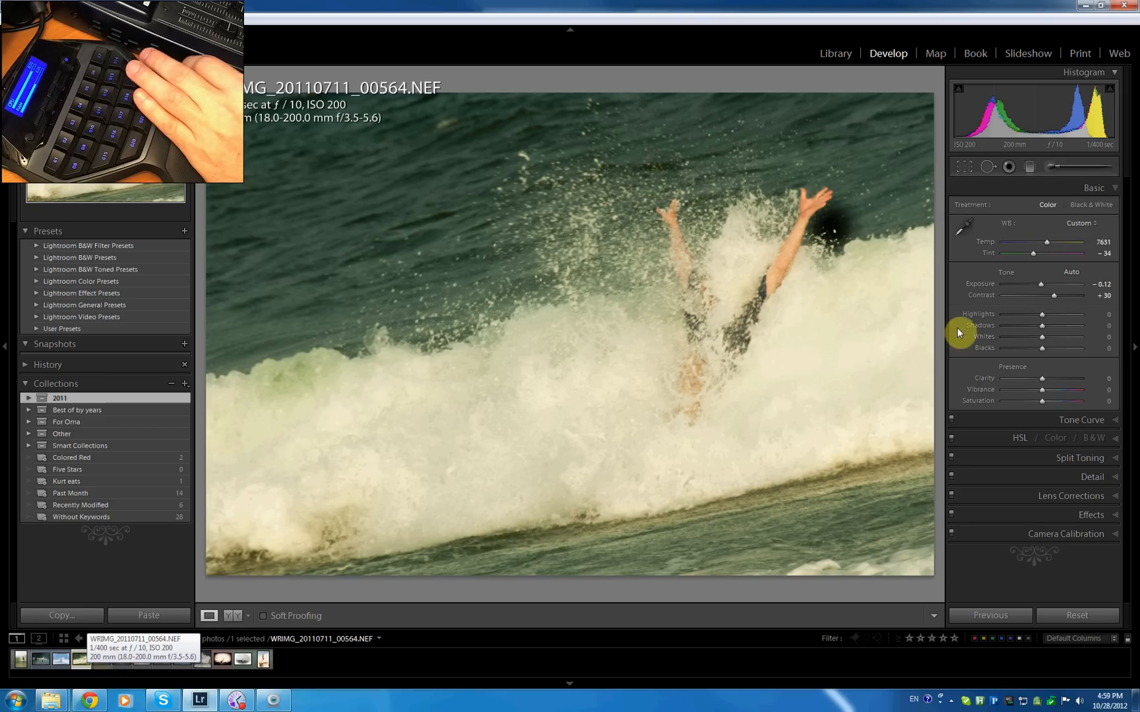
drag(1047, 242, 1027, 242)
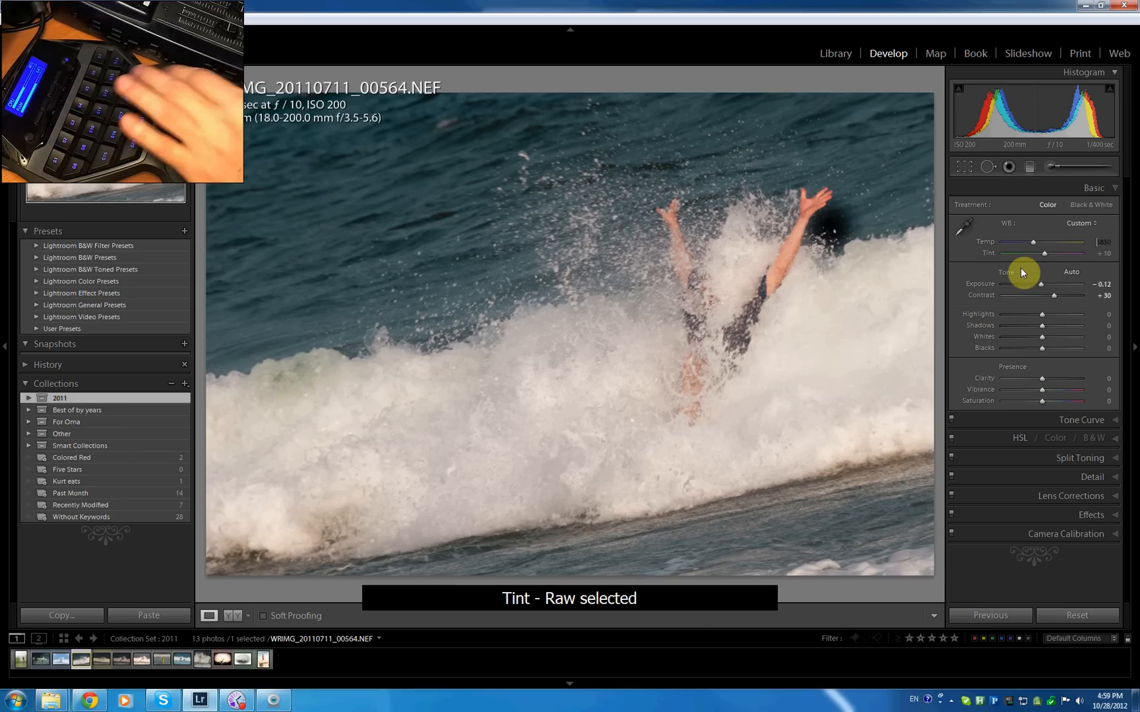
drag(1064, 253, 1078, 253)
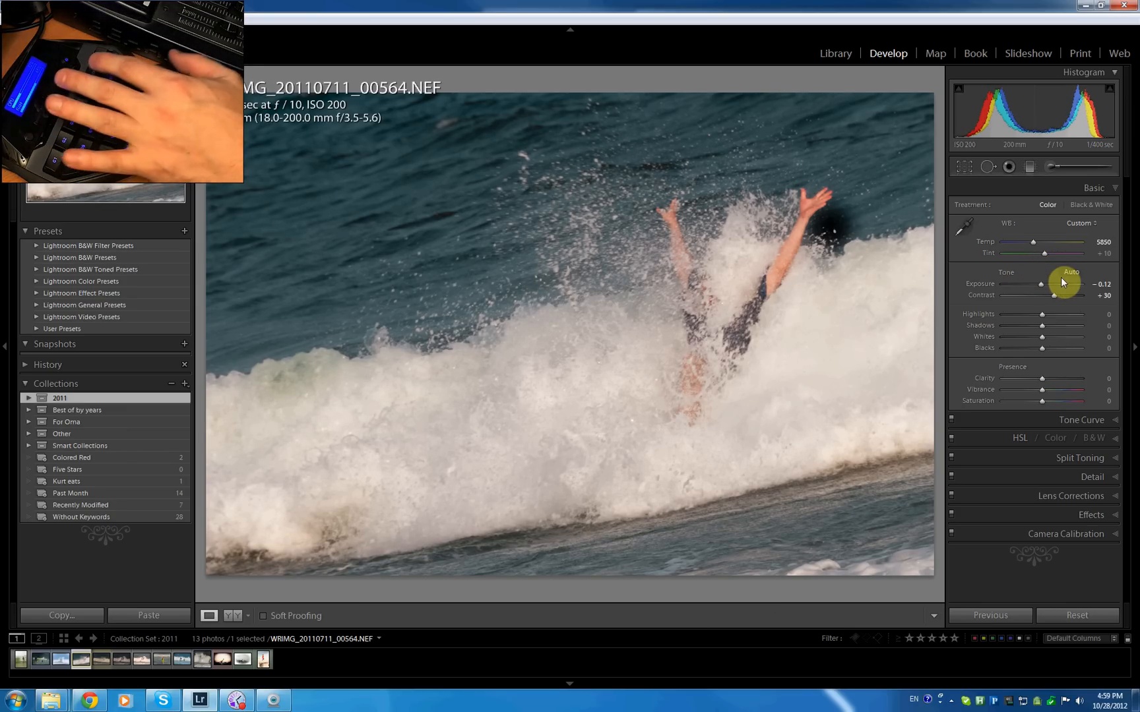
drag(1046, 253, 1053, 253)
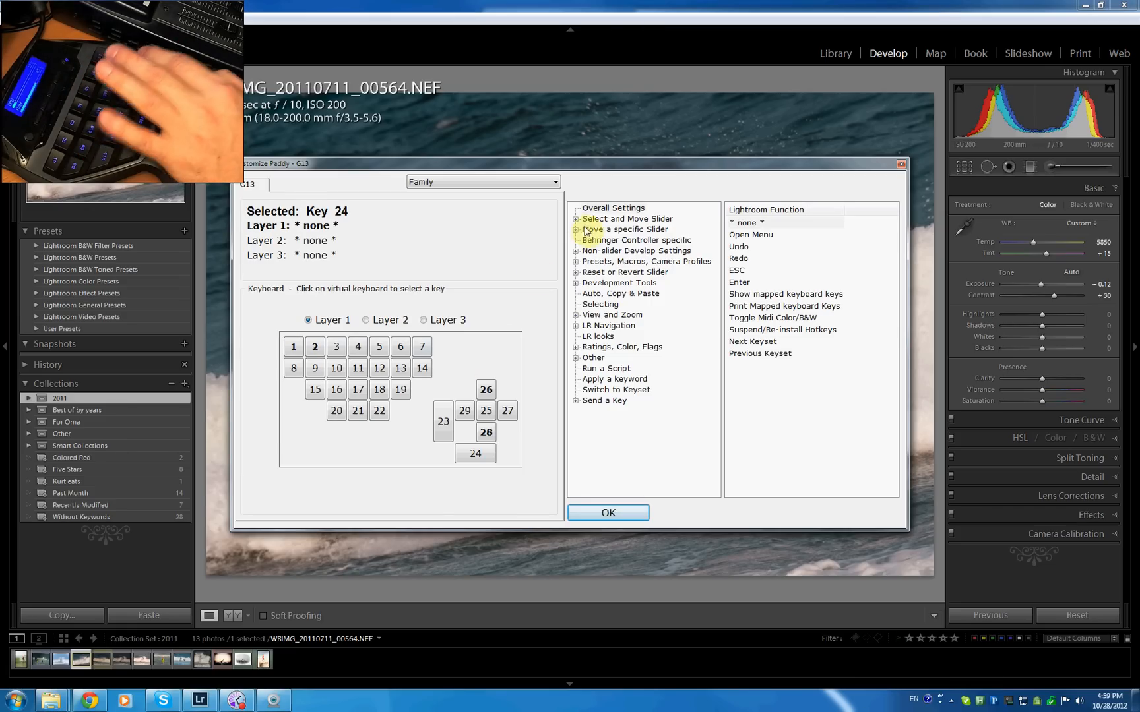
In Paddy, map G13 key 24 to Select next Slider and key 23 to Select previous Slider.
click(625, 218)
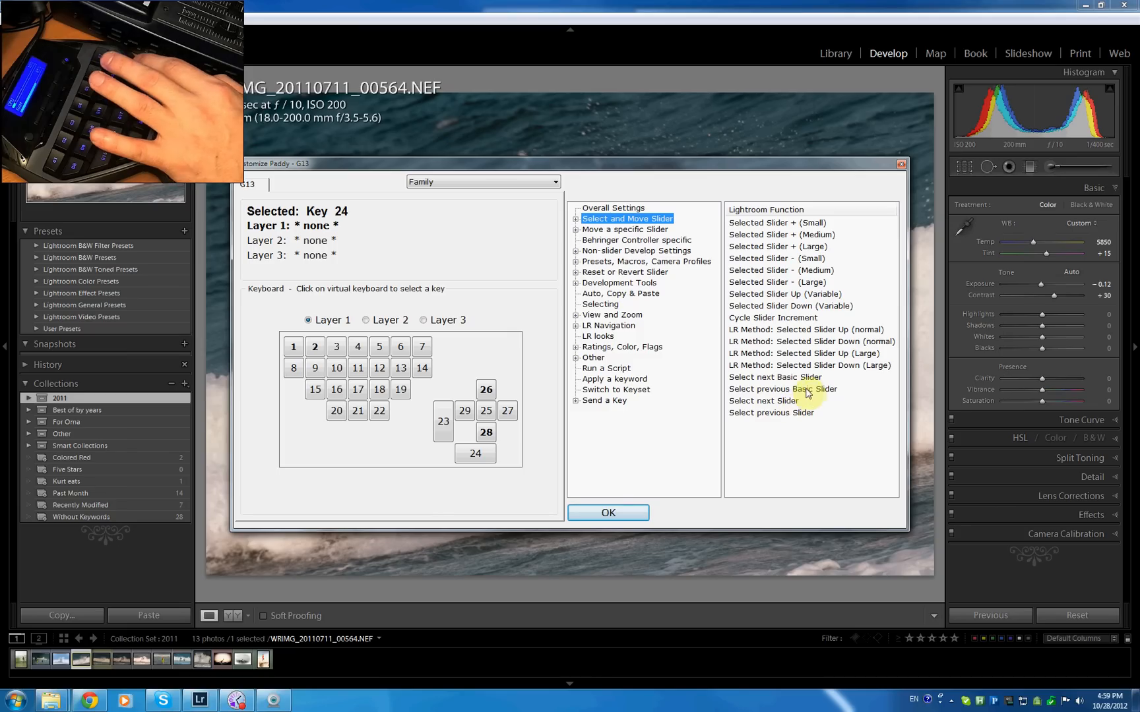
click(763, 400)
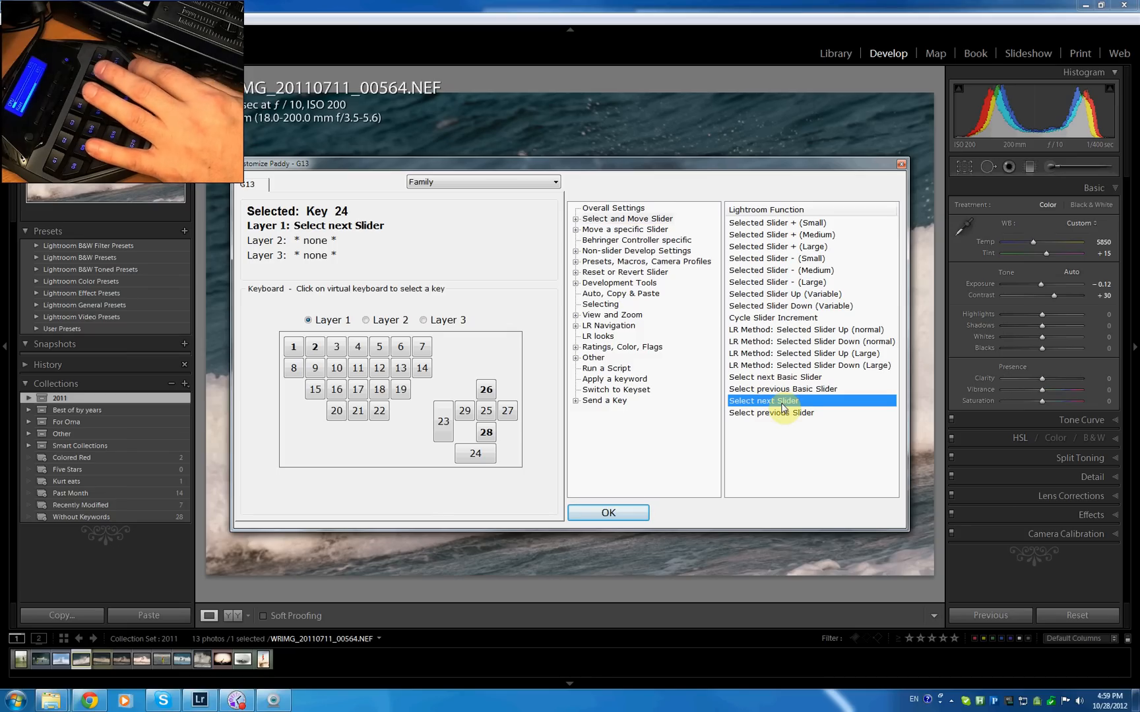
click(444, 422)
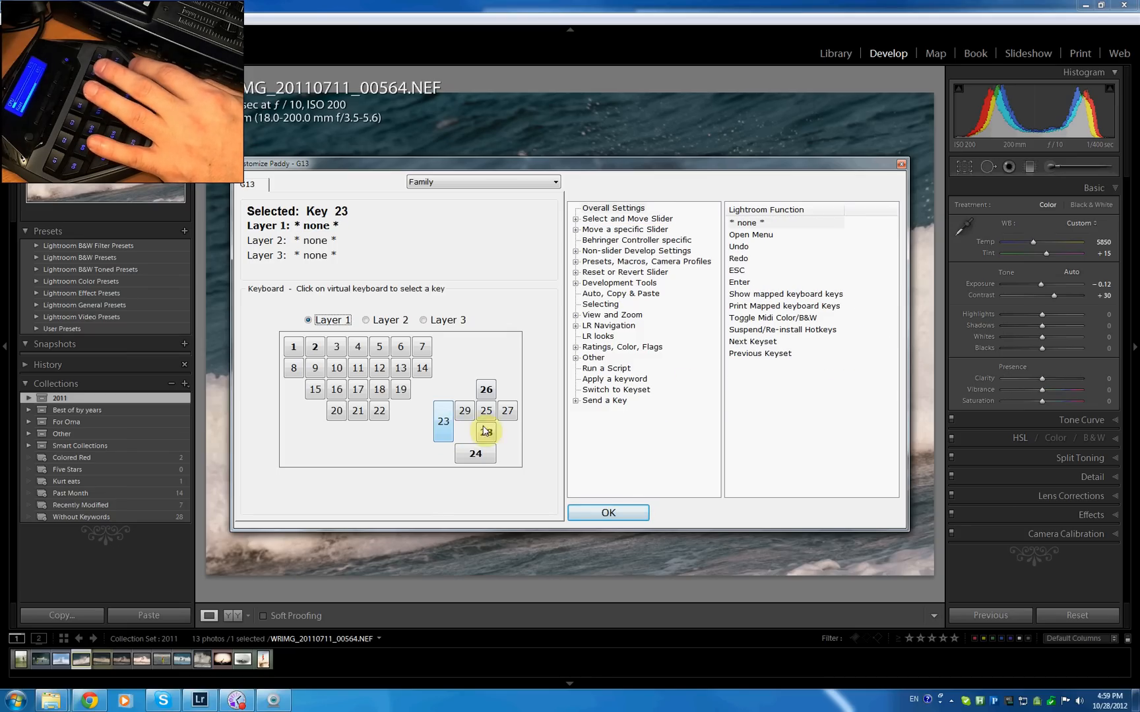
click(625, 218)
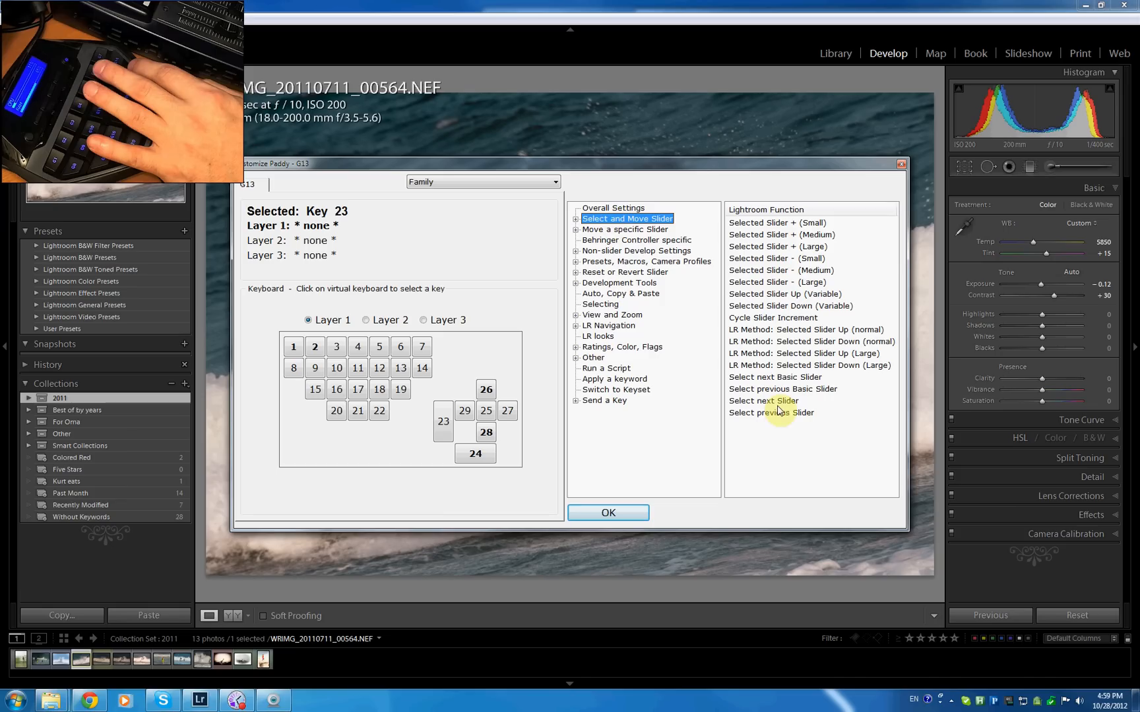
mouse_move(791, 420)
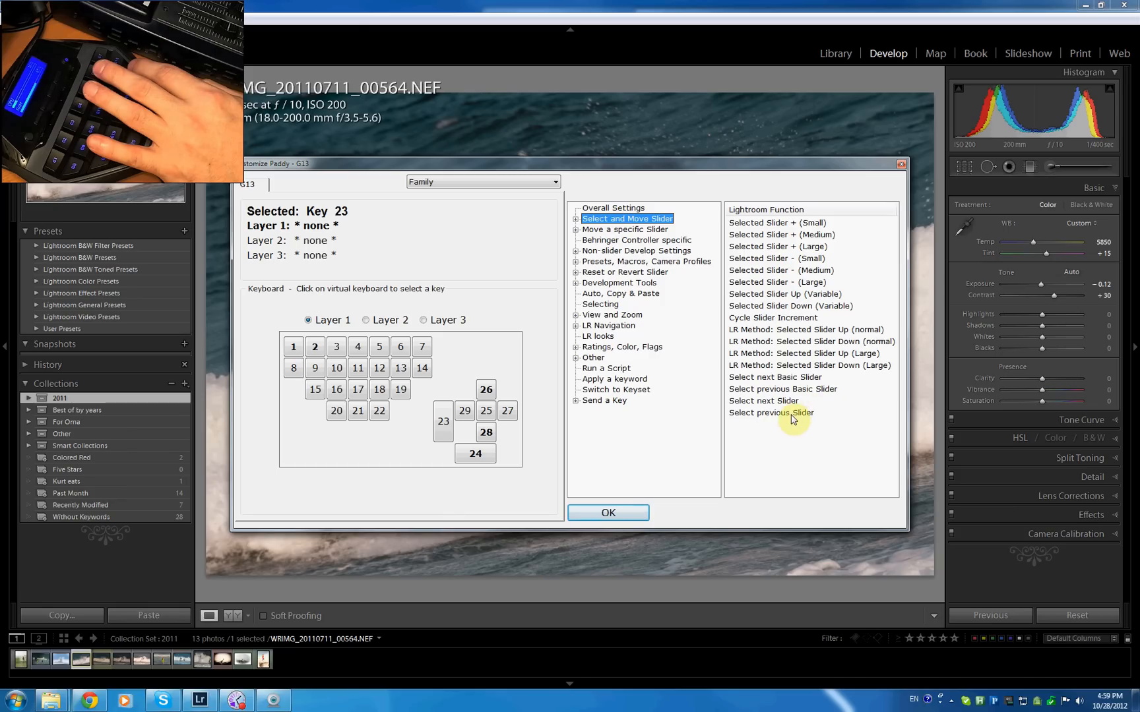
click(608, 512)
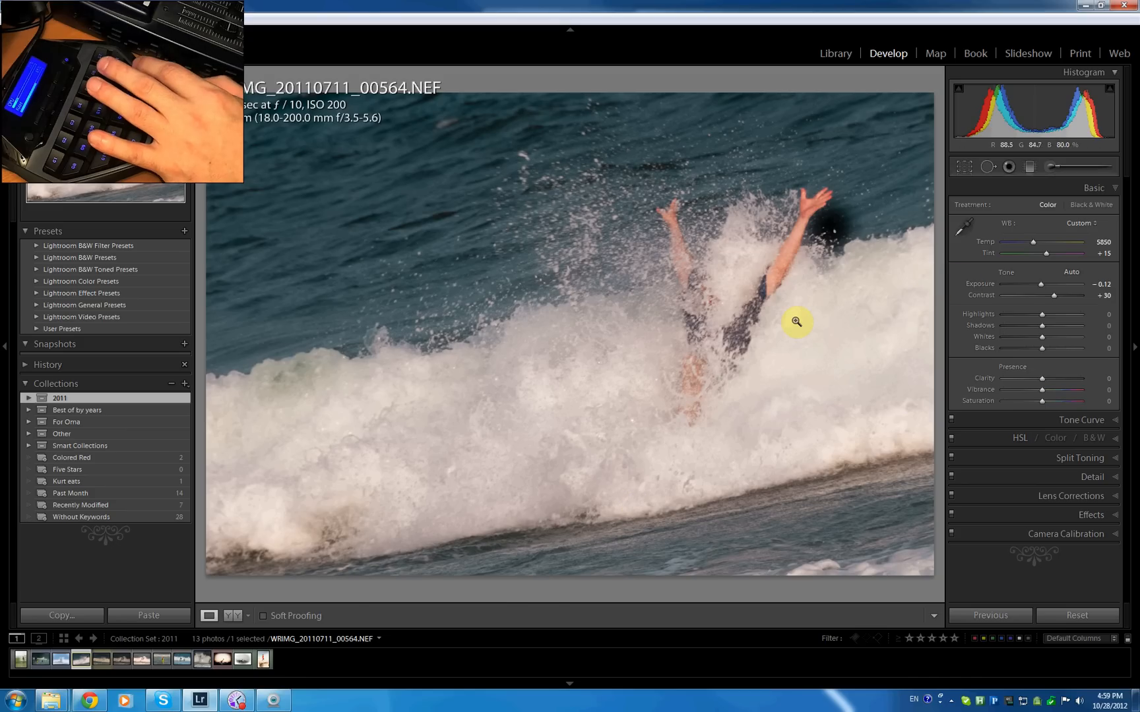
mouse_move(945, 326)
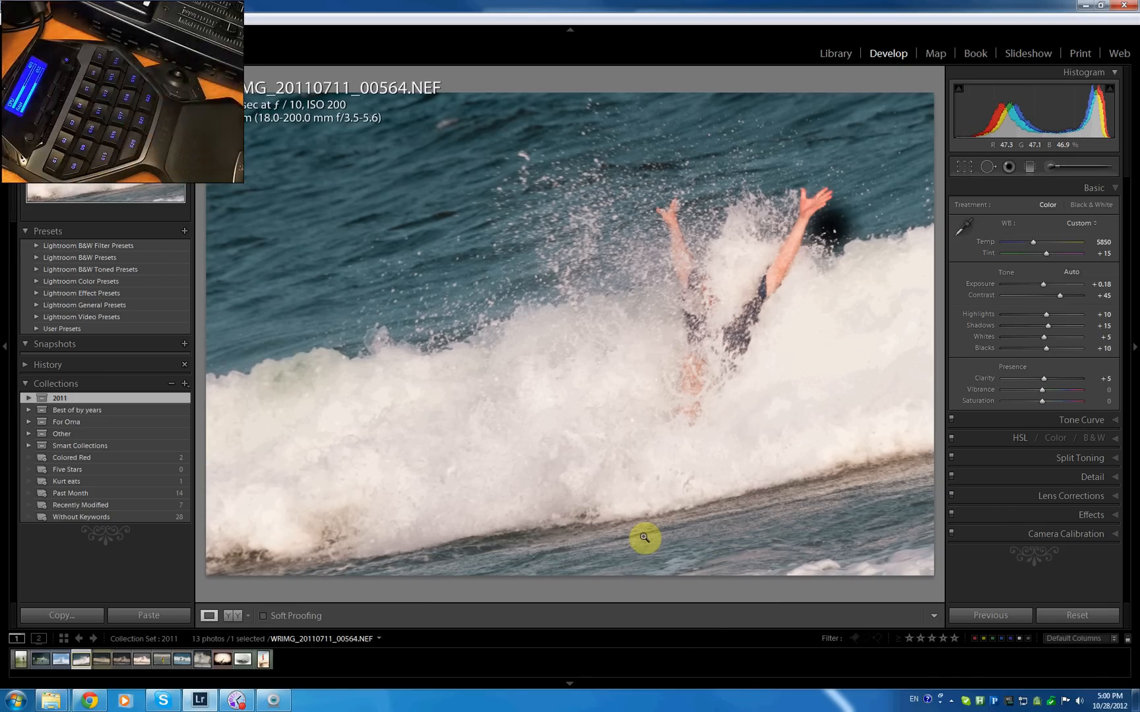
mouse_move(762, 522)
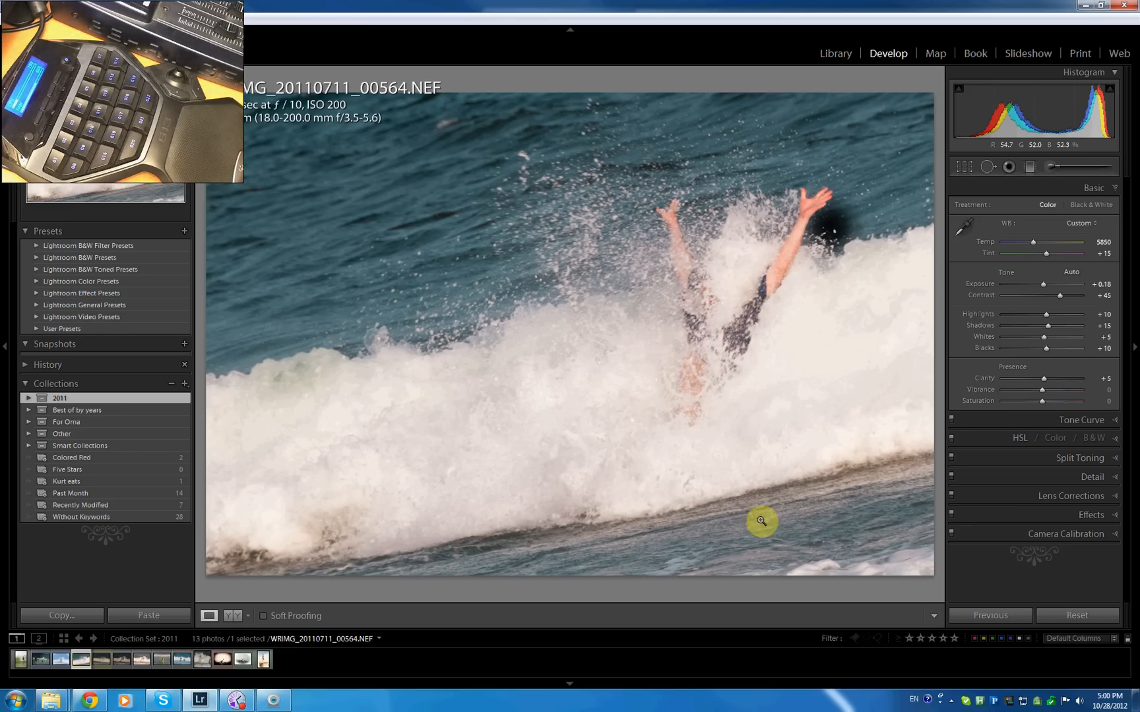
mouse_move(635, 520)
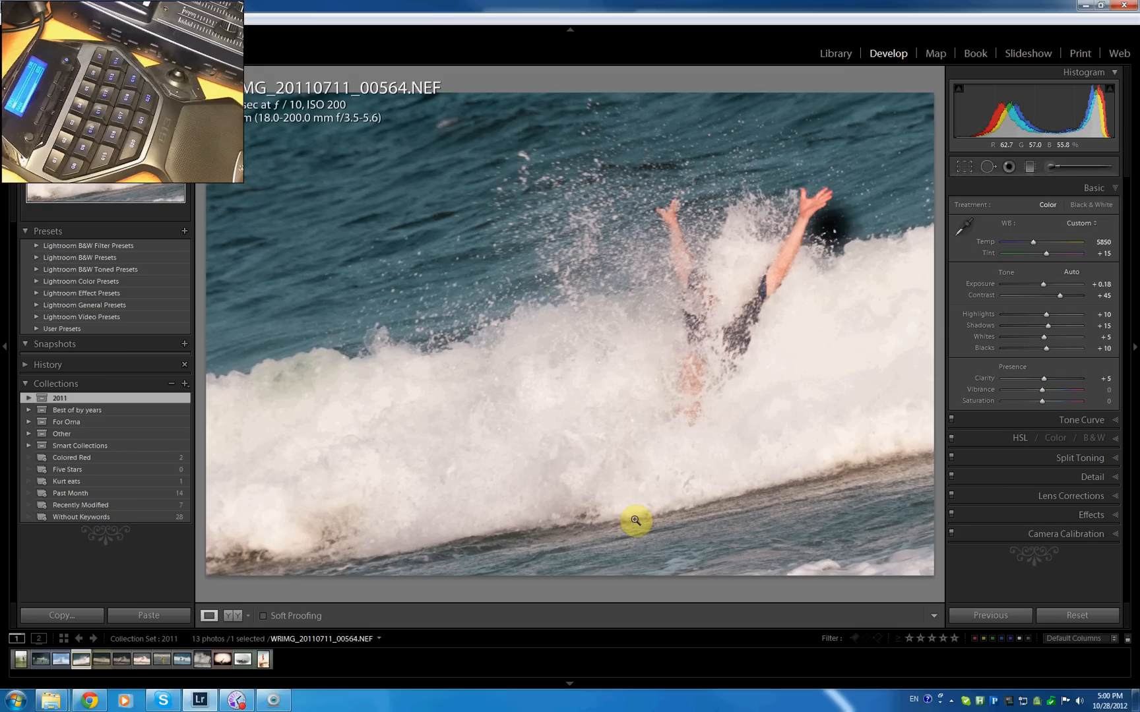
mouse_move(489, 548)
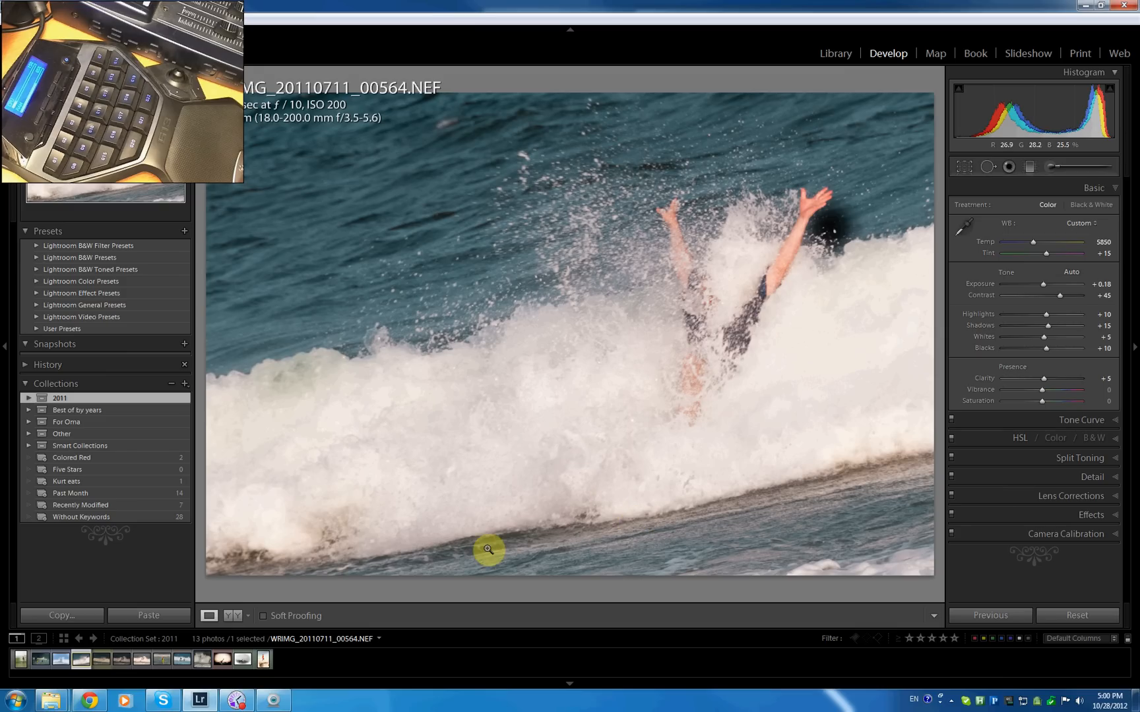